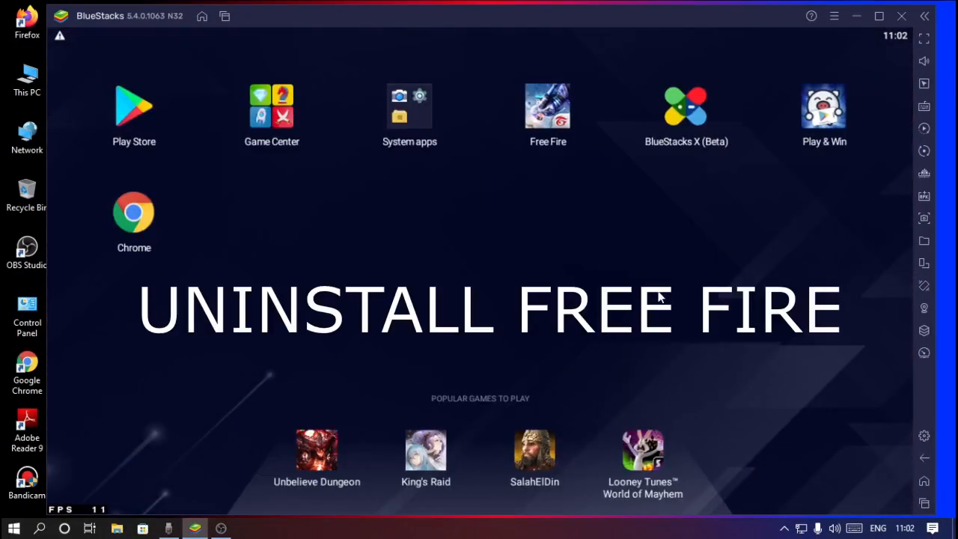
pyautogui.moveTo(572, 147)
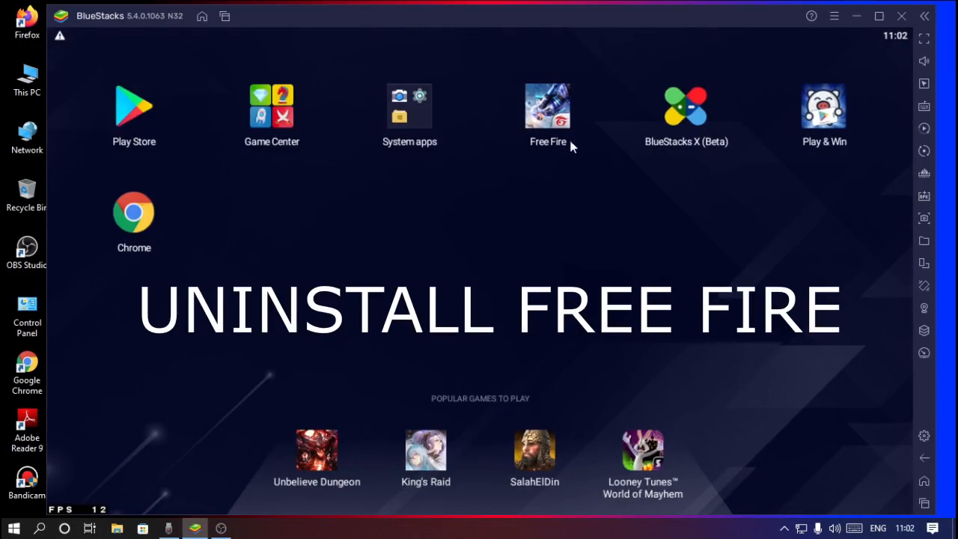
# Uninstall Free Fire from the BlueStacks 5 home screen and confirm its removal.
pyautogui.click(548, 104)
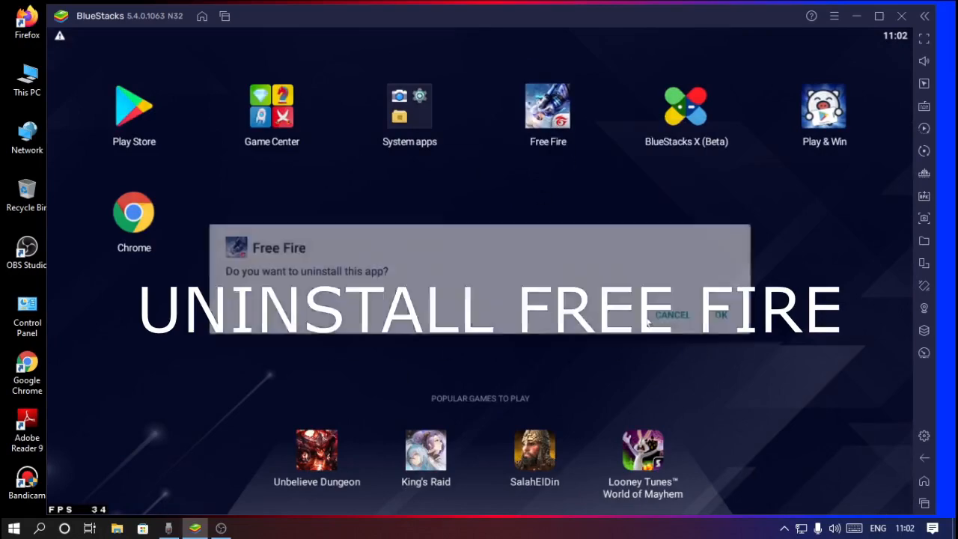
pyautogui.click(719, 314)
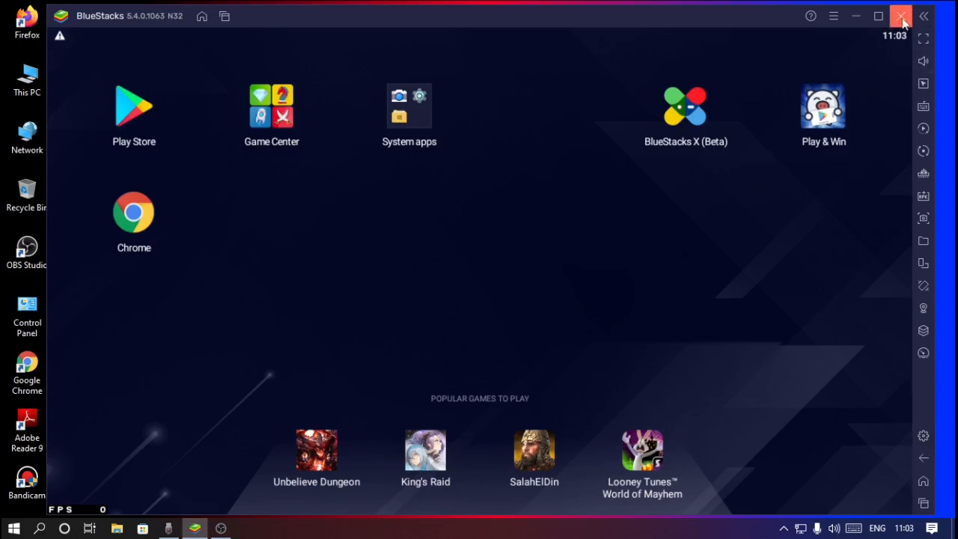
# Close BlueStacks and extract the password-protected bluestacks 5 ob31 update RAR onto the desktop.
pyautogui.click(898, 15)
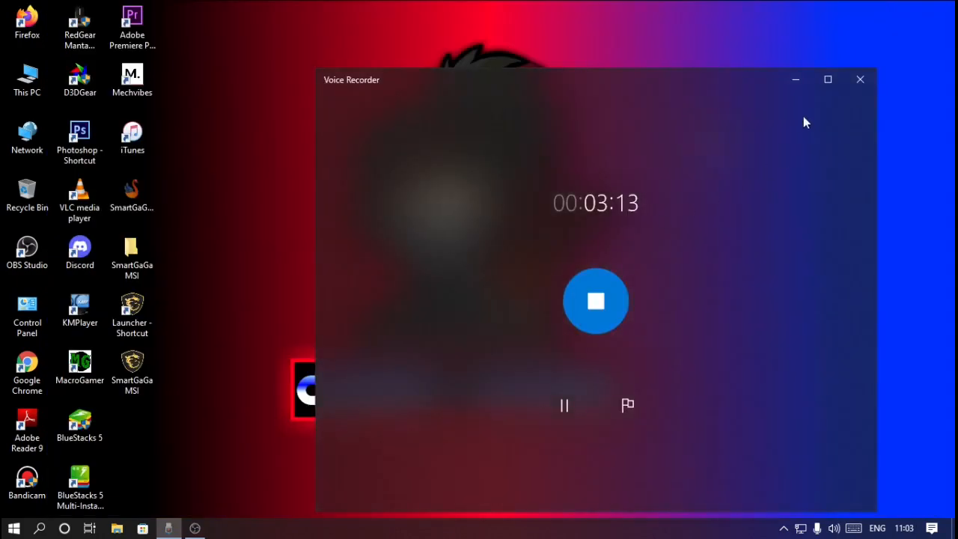
pyautogui.click(860, 78)
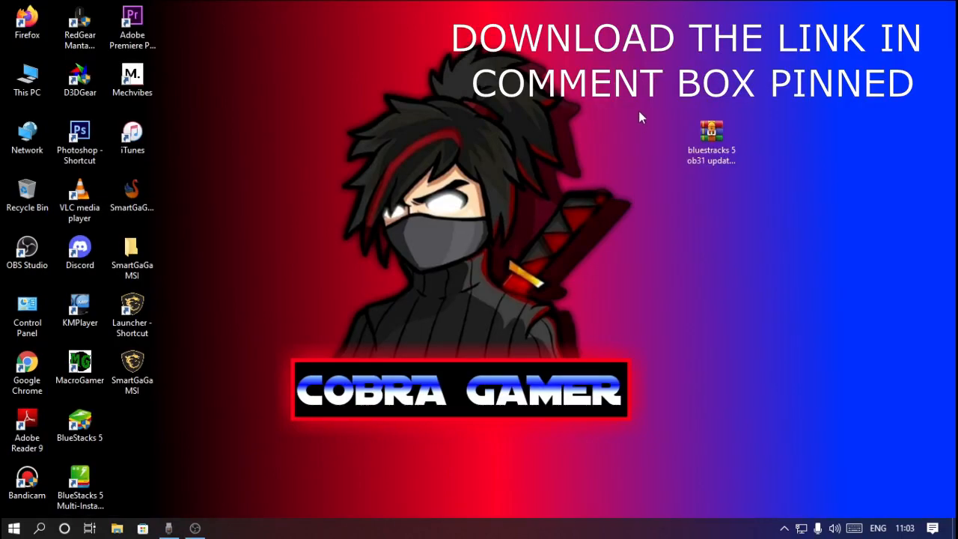
pyautogui.moveTo(647, 120)
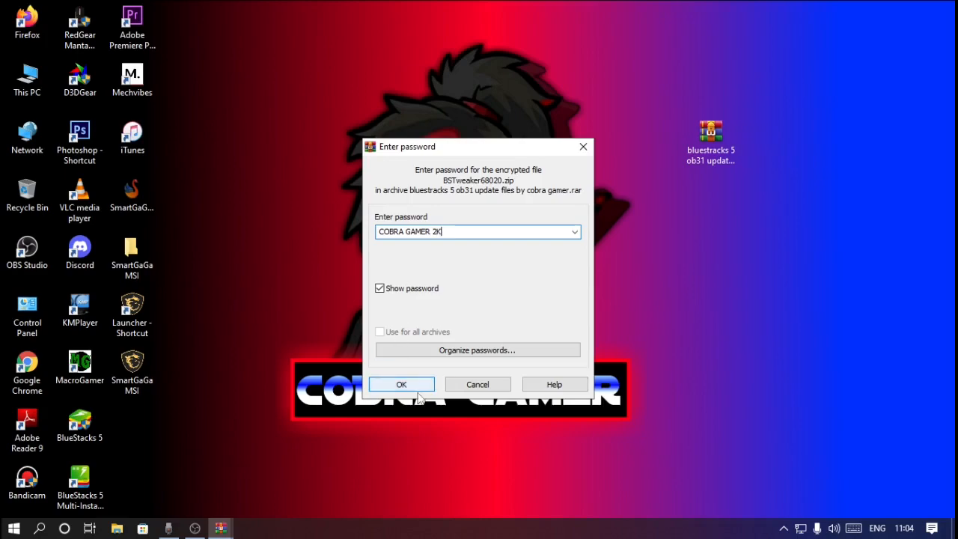
pyautogui.click(401, 383)
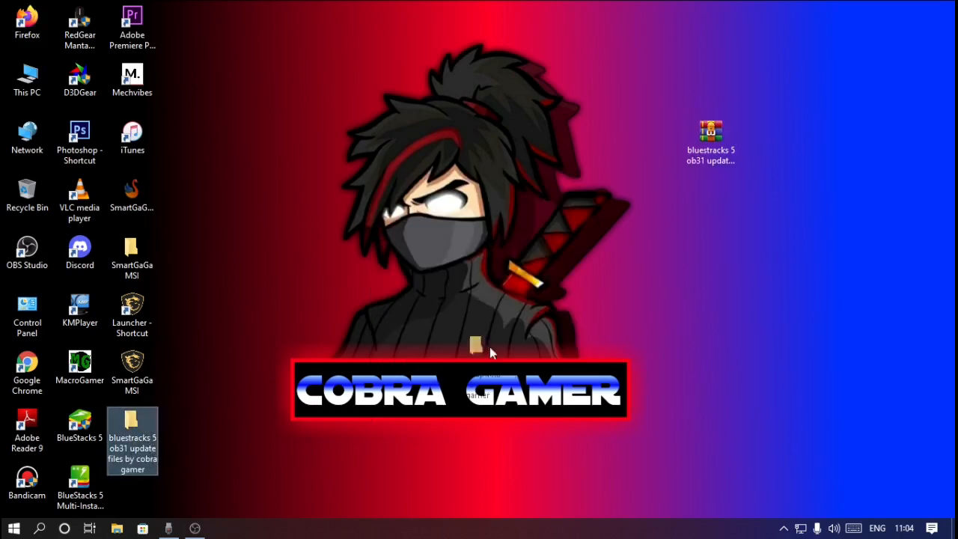
# Open the BSTweaker68020 archive in the extracted folder and launch BlueStacksTweaker from BSTweaker6.
pyautogui.doubleClick(132, 426)
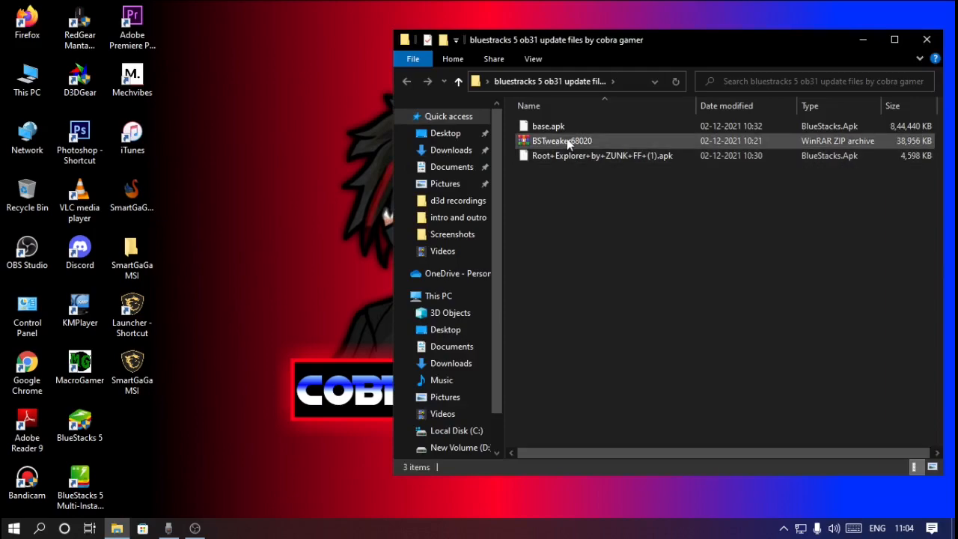
pyautogui.click(545, 176)
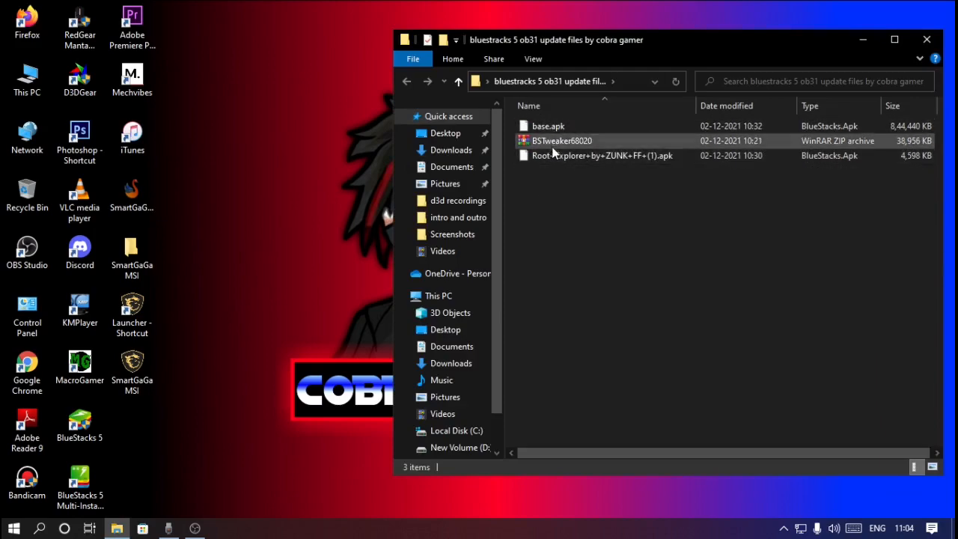
pyautogui.rightClick(561, 140)
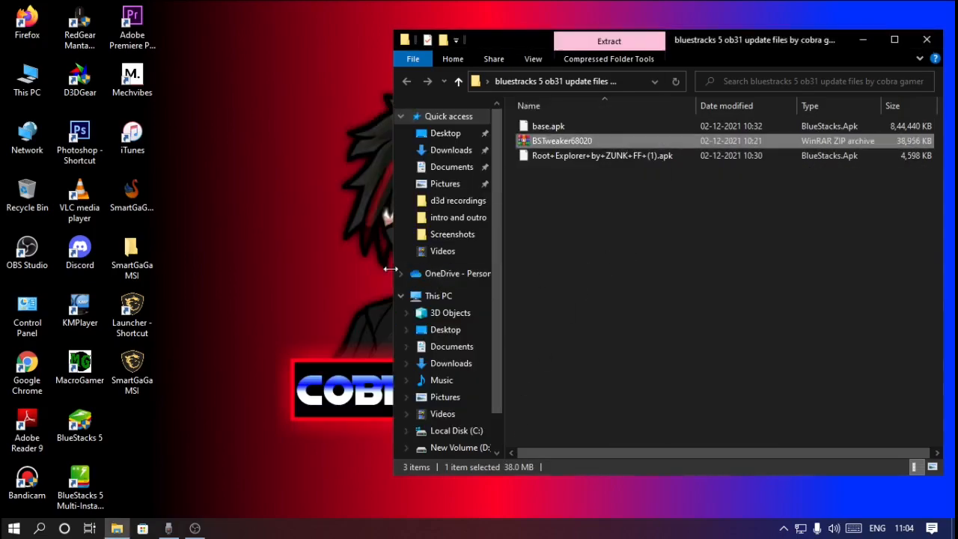
pyautogui.doubleClick(561, 141)
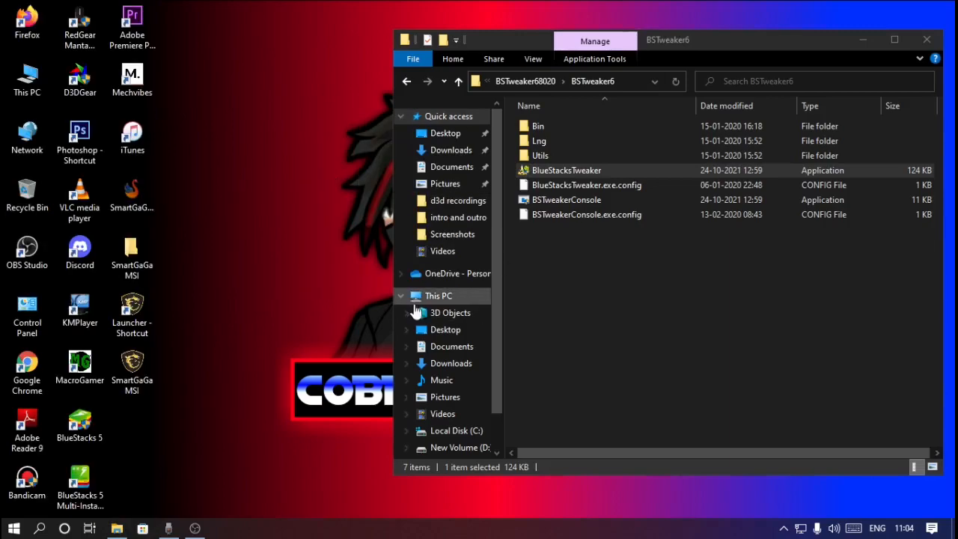
pyautogui.doubleClick(568, 171)
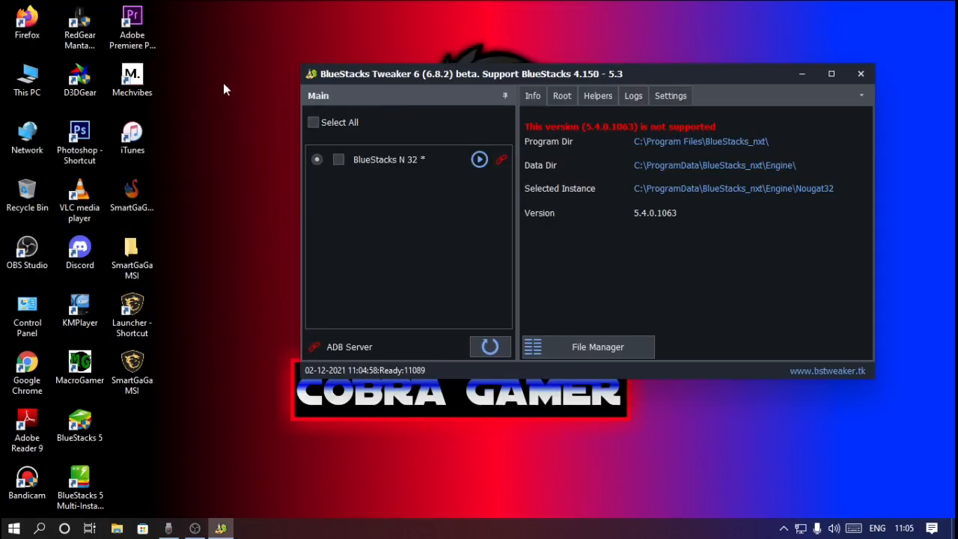
pyautogui.moveTo(470, 170)
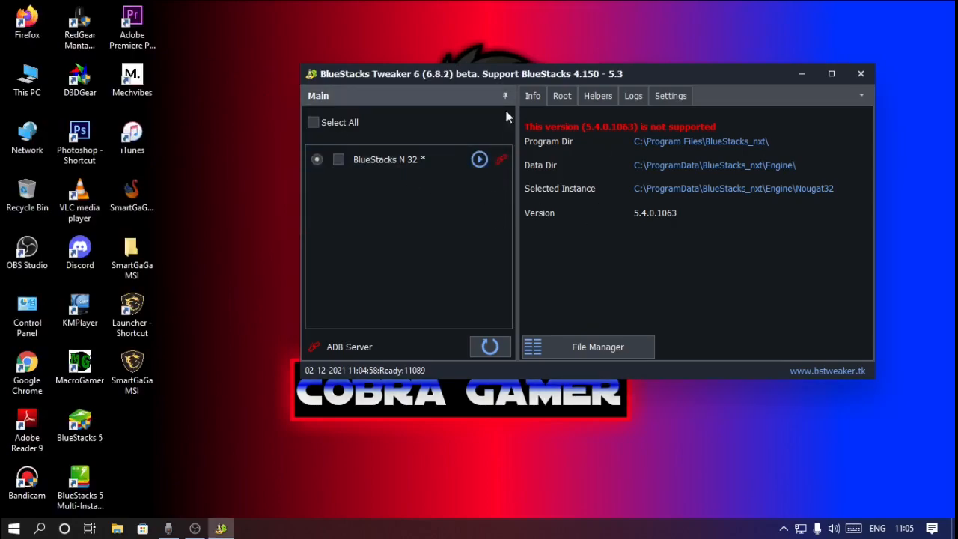
# Unlock the BlueStacks N 32 instance from the Root tab, accepting the master-instance warning.
pyautogui.click(561, 96)
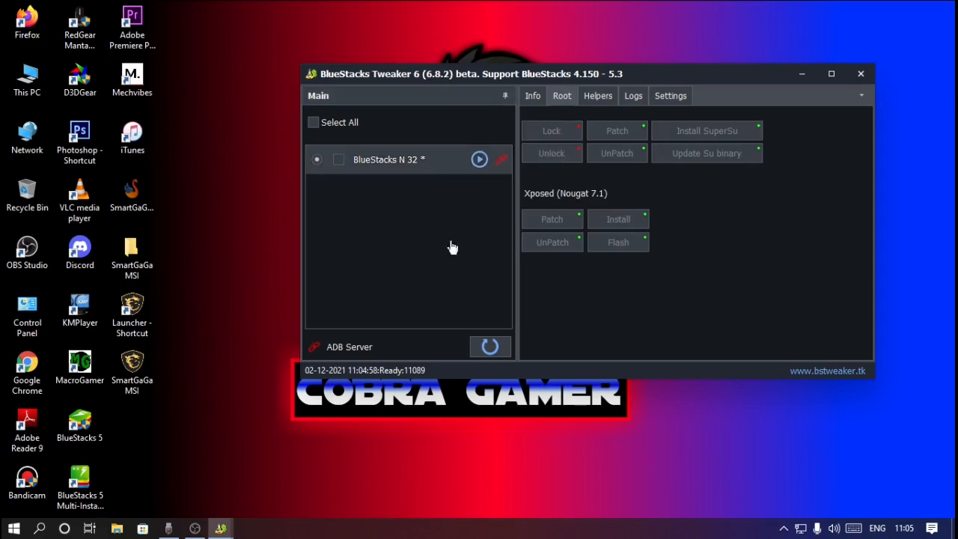
pyautogui.click(551, 153)
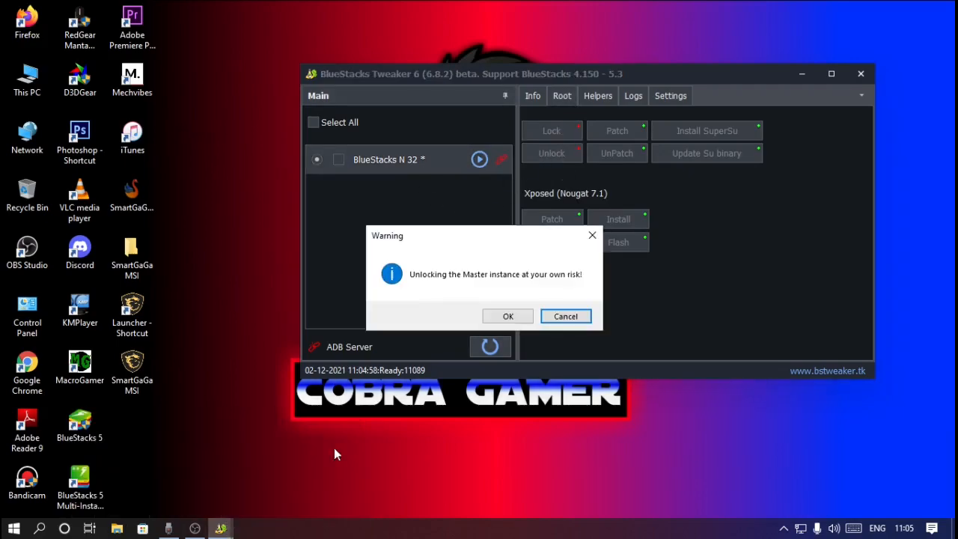
pyautogui.click(508, 316)
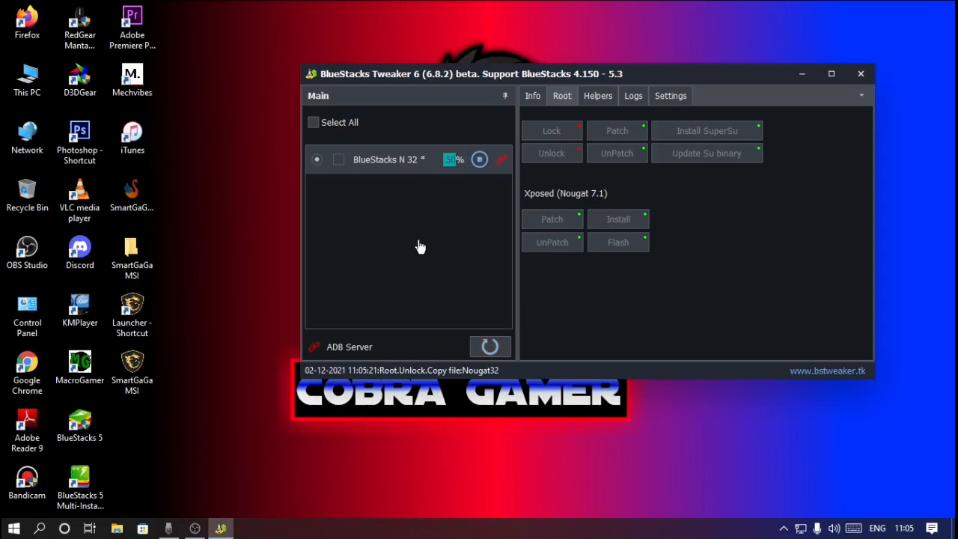
pyautogui.moveTo(247, 167)
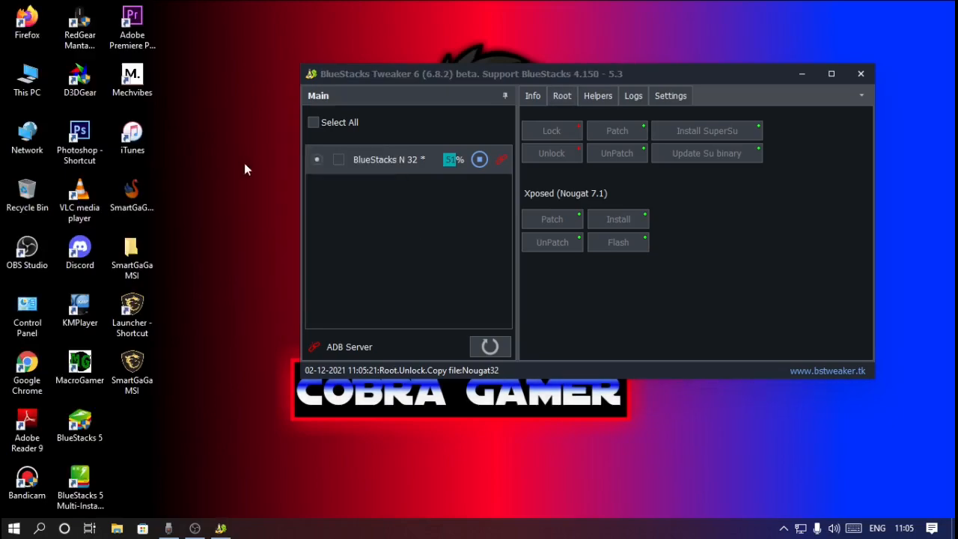
pyautogui.moveTo(257, 179)
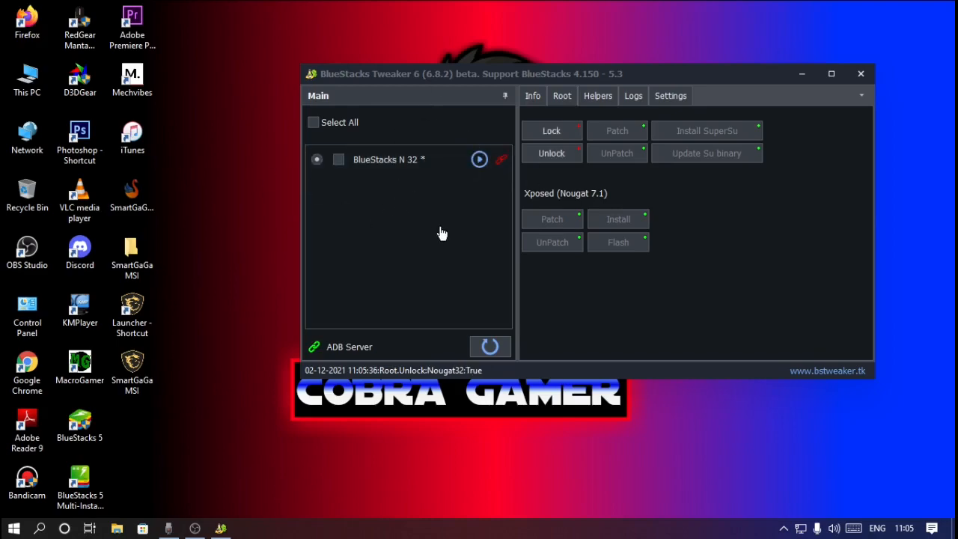
pyautogui.moveTo(522, 218)
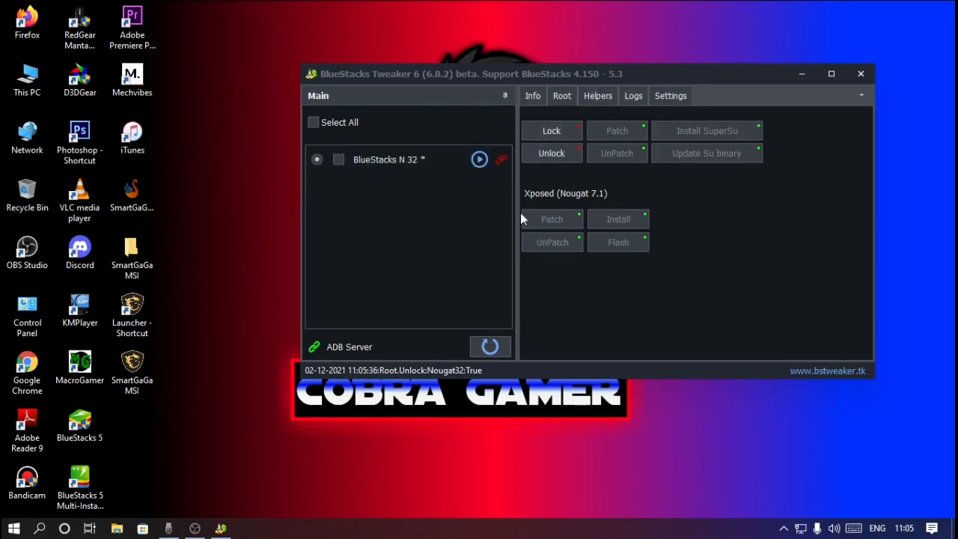
# Start the N 32 instance, patch it for root, install SuperSU and update the su binary.
pyautogui.click(478, 158)
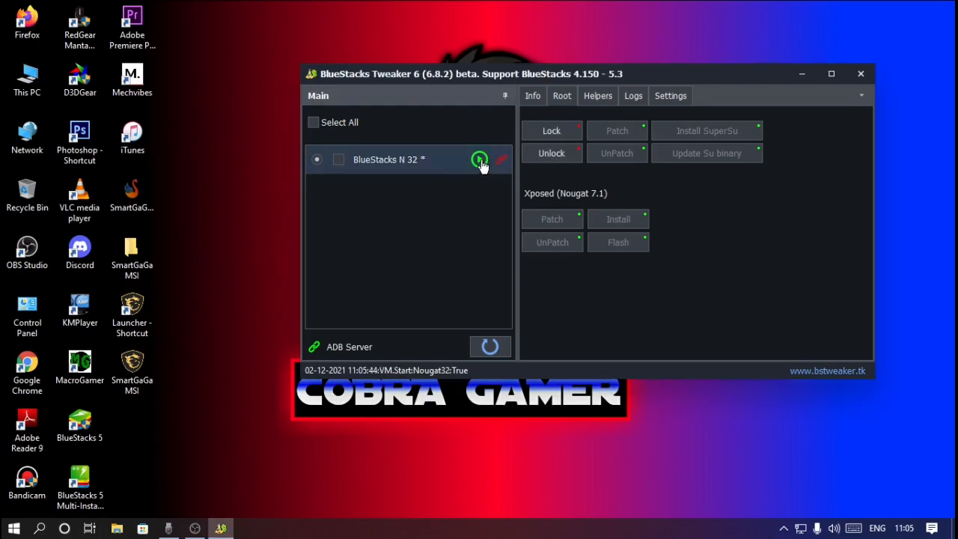
pyautogui.click(479, 159)
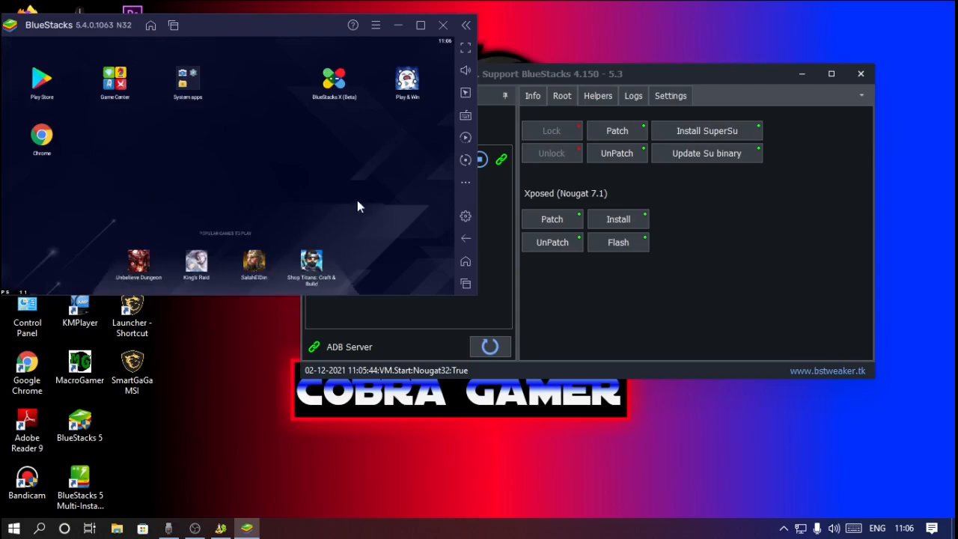
pyautogui.moveTo(623, 348)
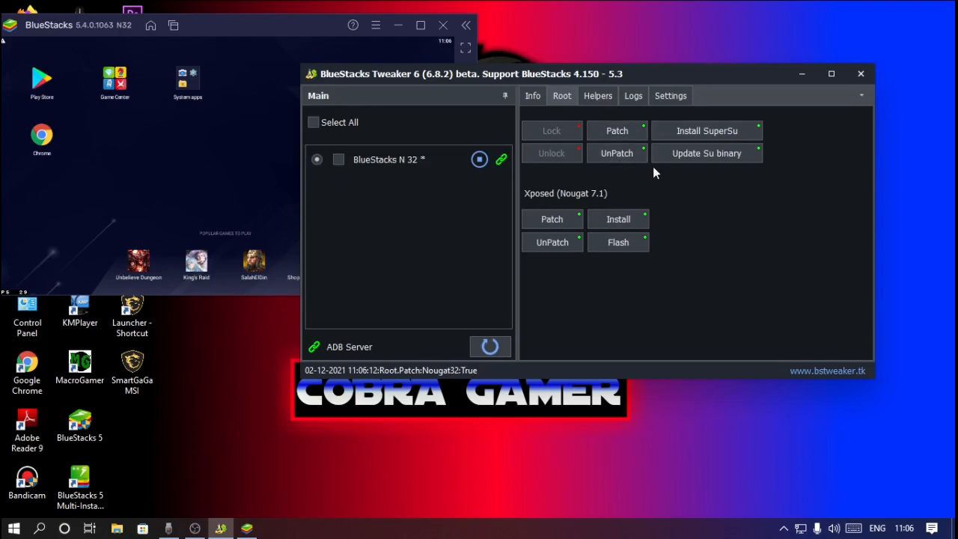
pyautogui.moveTo(701, 137)
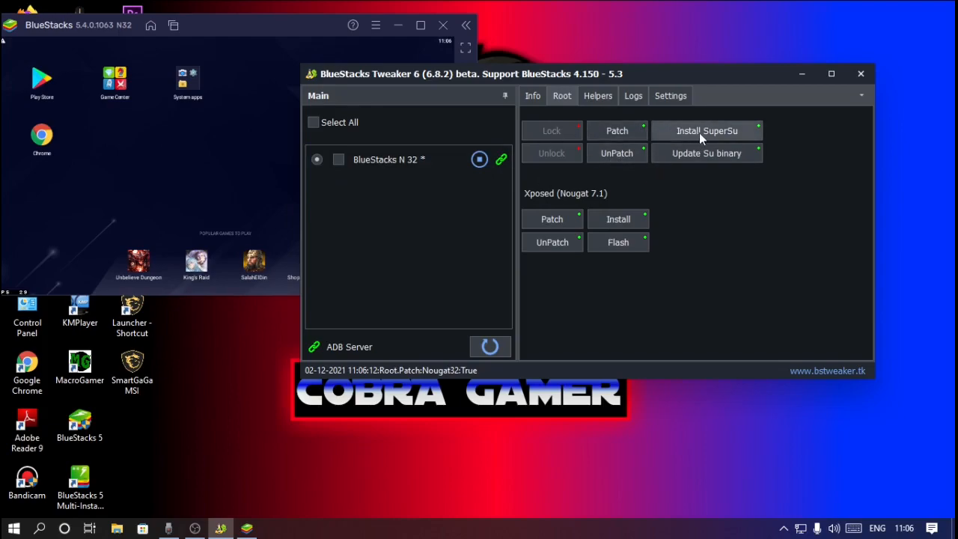
pyautogui.click(706, 130)
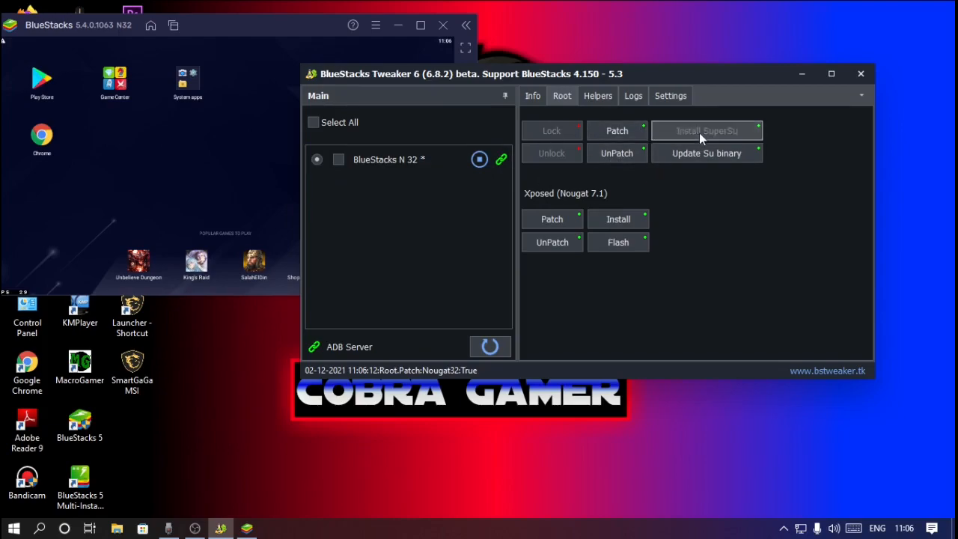
pyautogui.click(707, 130)
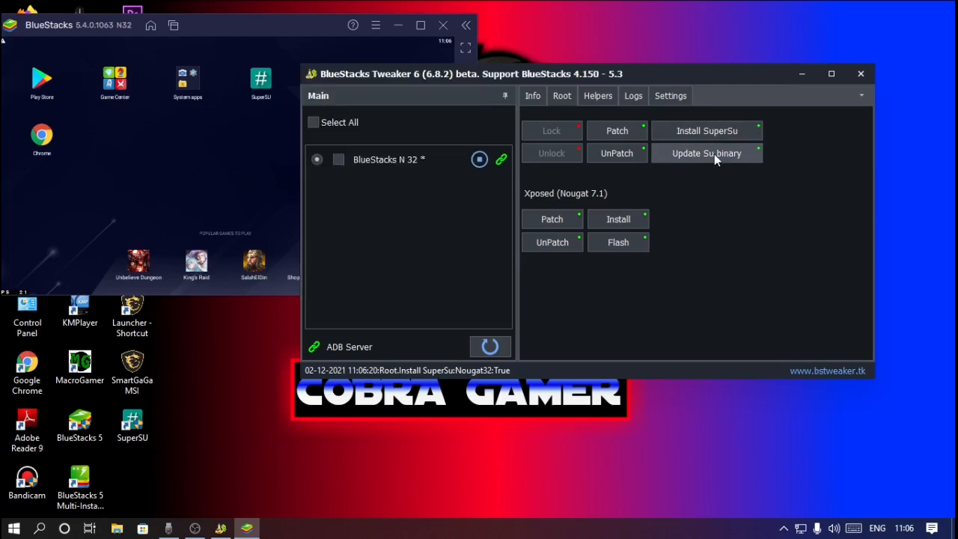
pyautogui.click(706, 153)
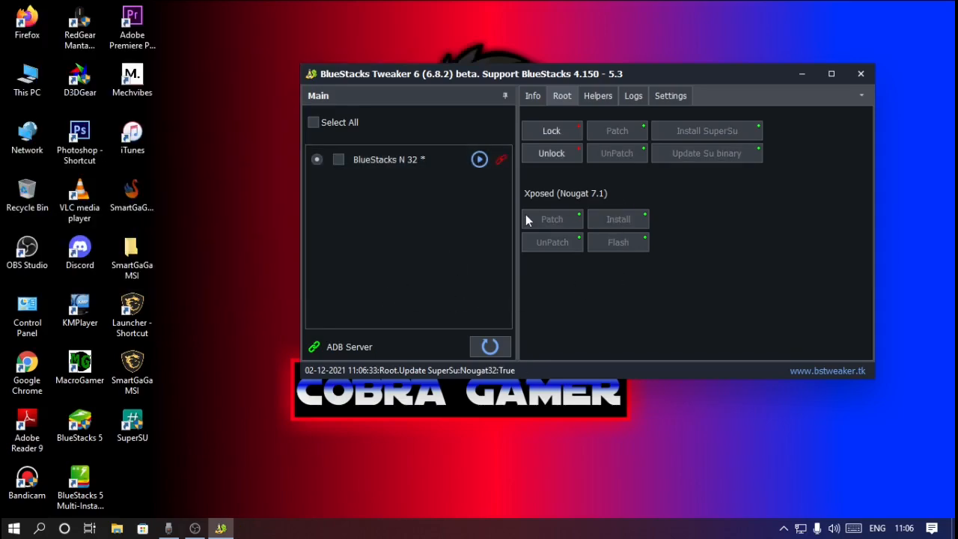
pyautogui.moveTo(415, 275)
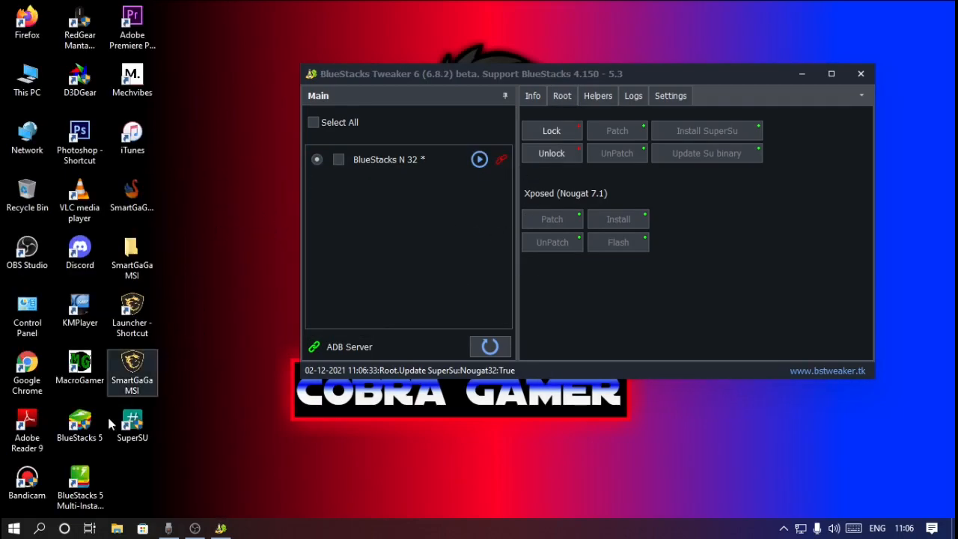
# Close BlueStacks Tweaker and launch BlueStacks 5 from its desktop shortcut.
pyautogui.click(856, 75)
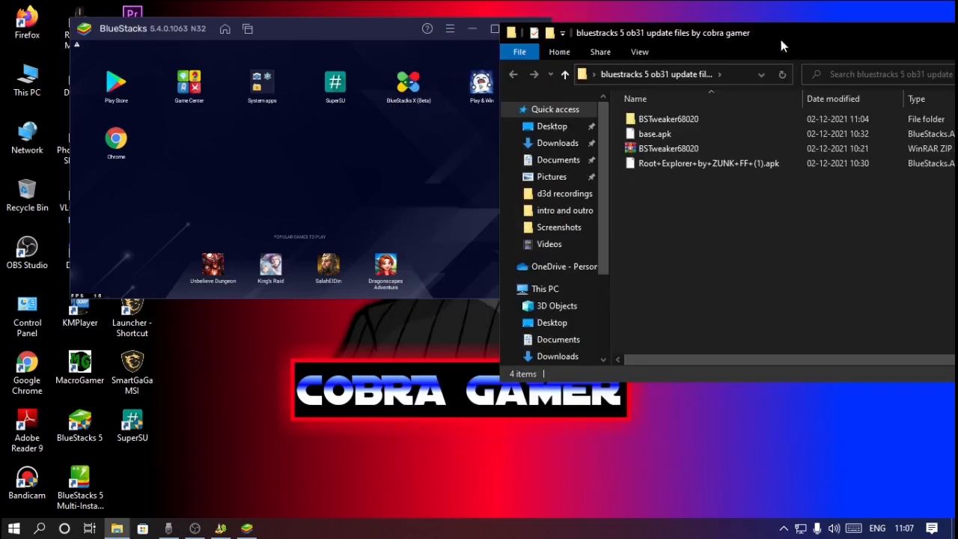
# Move base.apk and the Root+Explorer apk onto the desktop and close the update files folder.
pyautogui.click(706, 163)
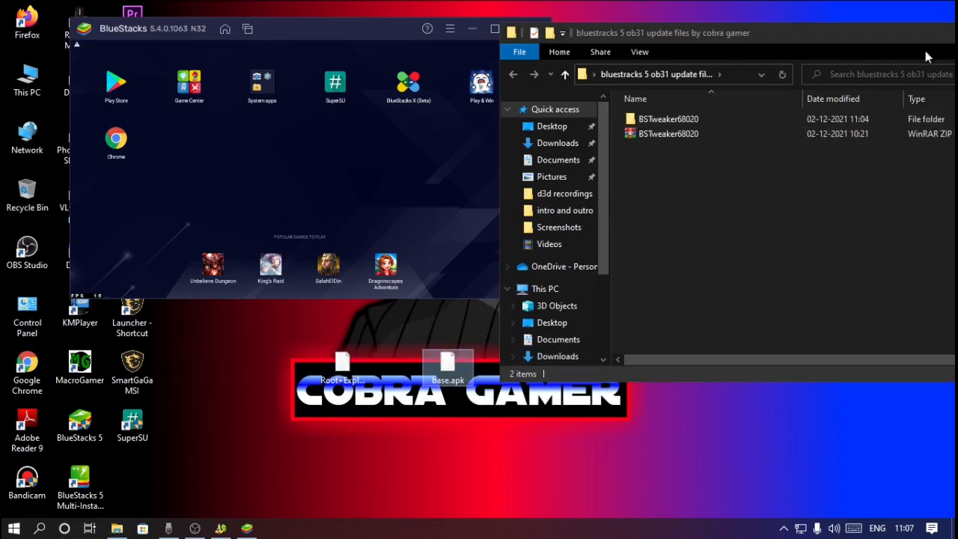
pyautogui.click(490, 29)
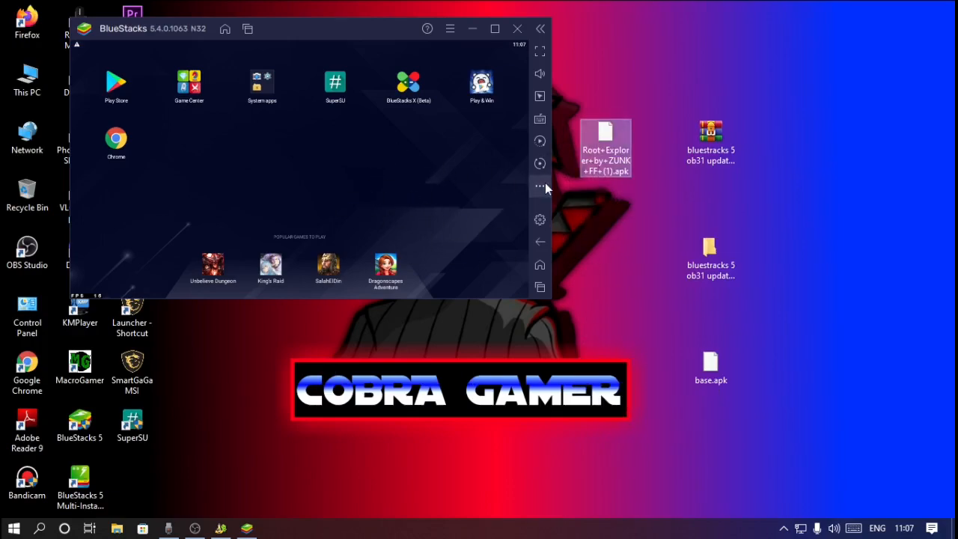
# Install the Root+Explorer apk from the Desktop via the emulator's Install APK option.
pyautogui.click(539, 186)
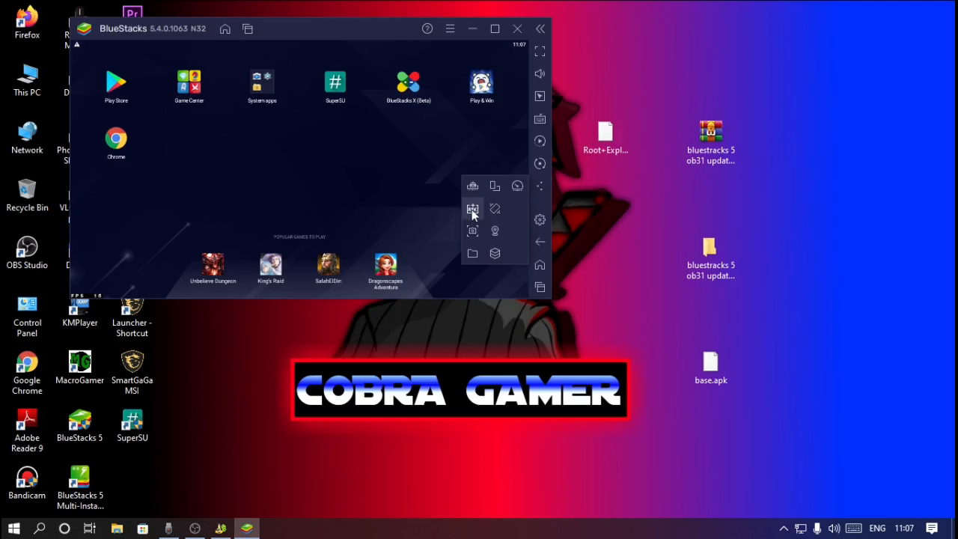
pyautogui.click(471, 208)
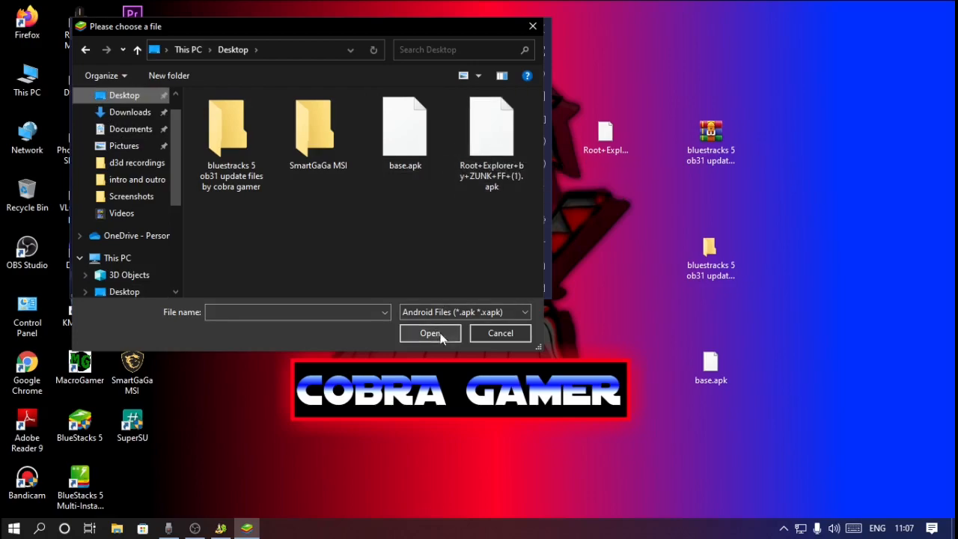
pyautogui.click(428, 332)
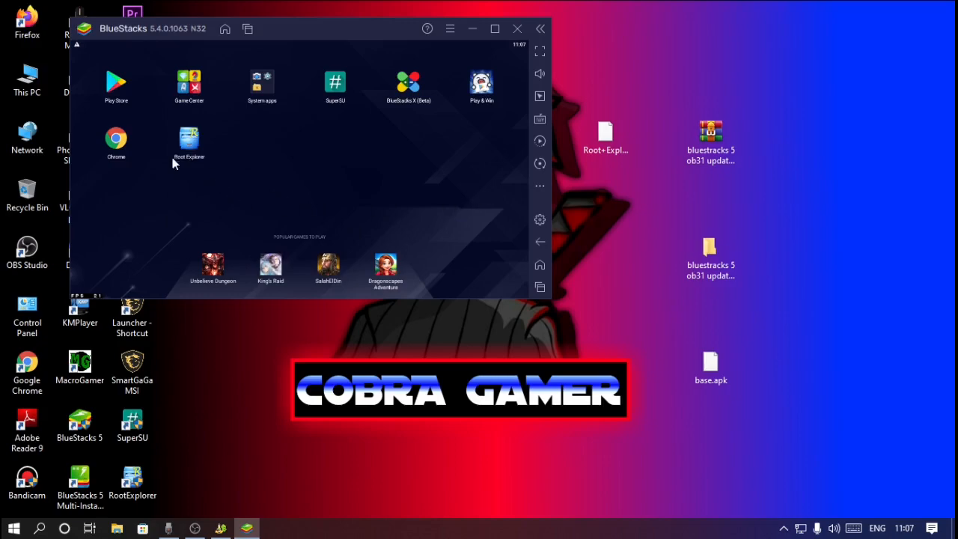
pyautogui.moveTo(571, 232)
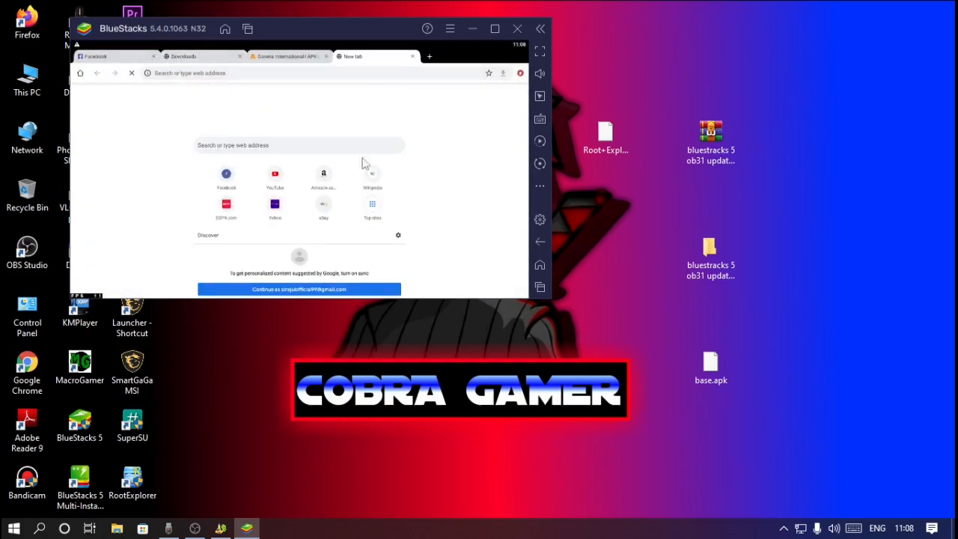
# Download framework-res.apk from its MediaFire link in the emulator's Chrome.
pyautogui.click(490, 27)
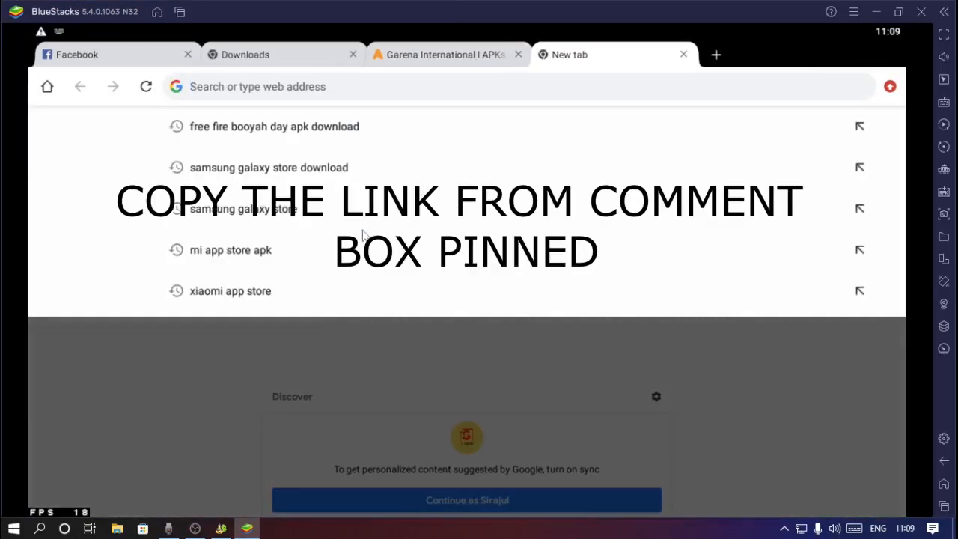
pyautogui.write('https://www.mediafire.com/file/uye9n3d556xd4qq/framework-res.apk/file')
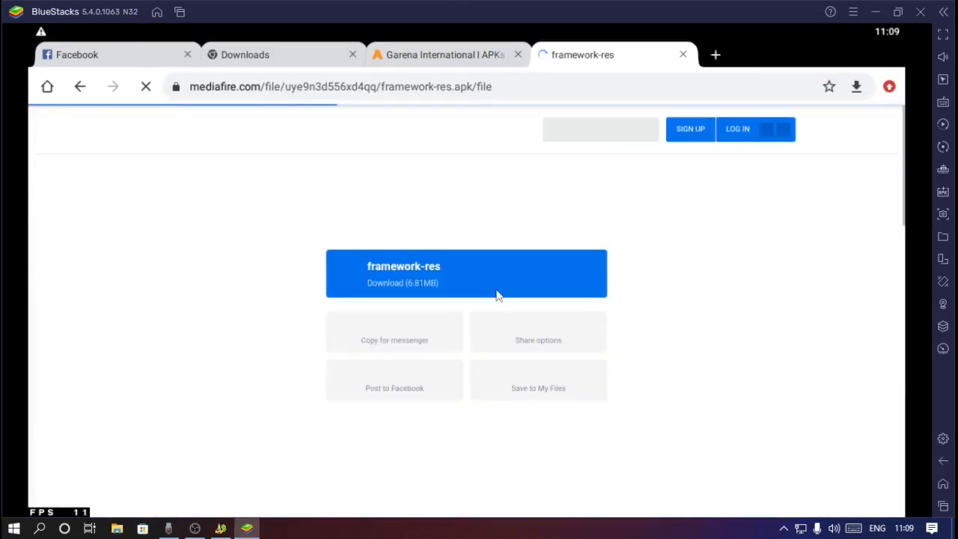
pyautogui.click(465, 272)
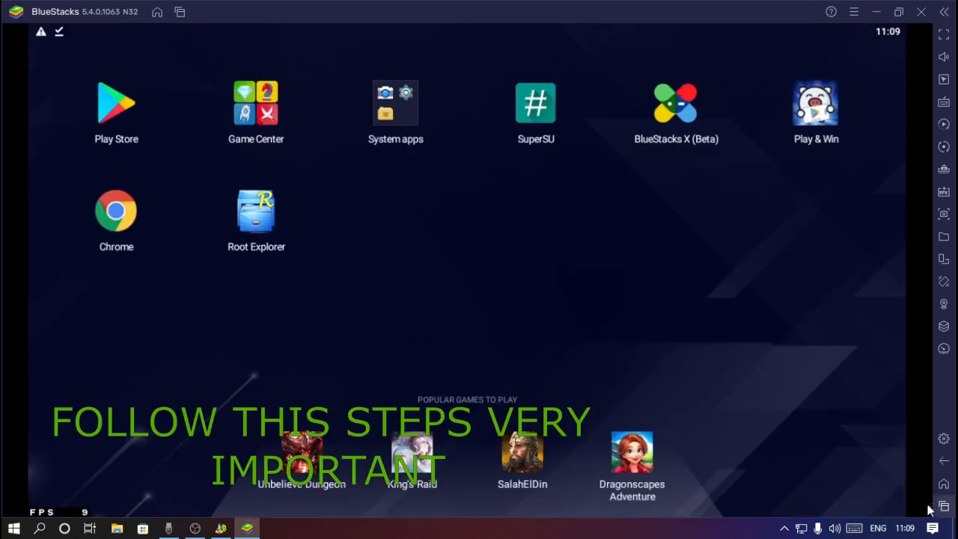
pyautogui.moveTo(514, 313)
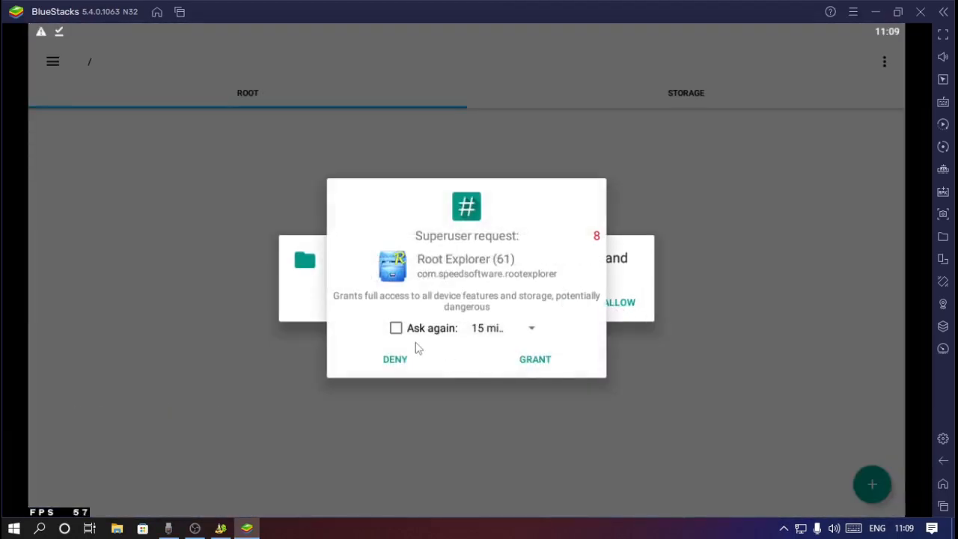
pyautogui.moveTo(404, 339)
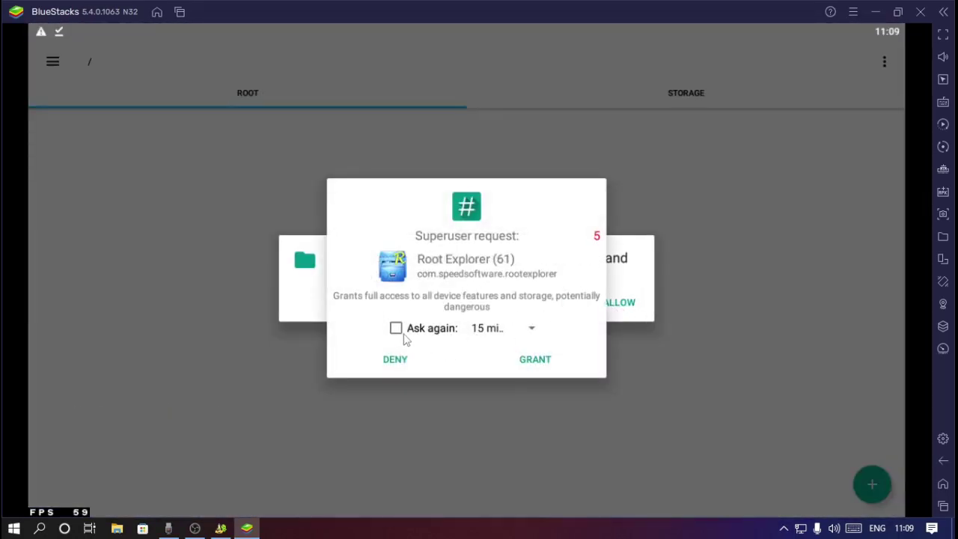
# Grant Root Explorer root and storage access, then overwrite /system/framework/framework-res.apk with the downloaded copy.
pyautogui.click(535, 359)
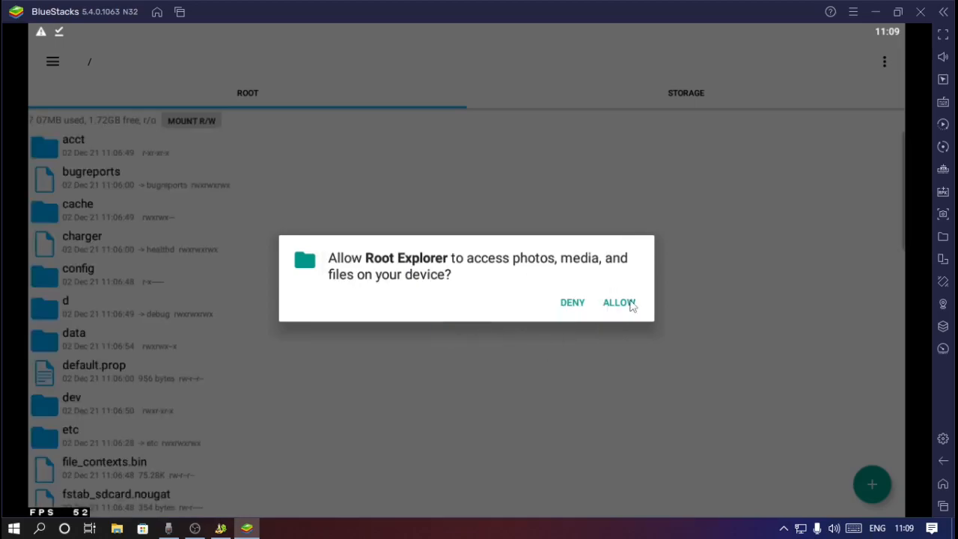
pyautogui.click(620, 302)
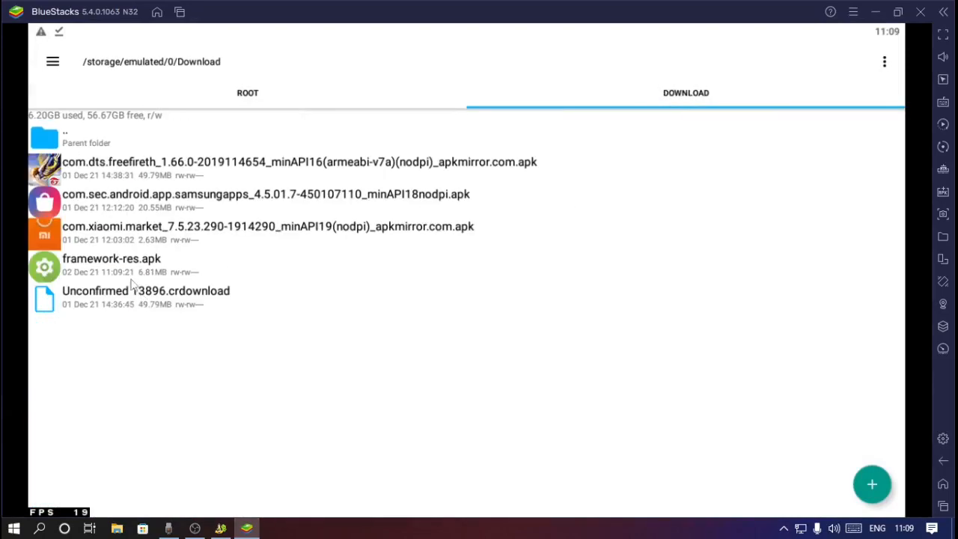
pyautogui.click(110, 265)
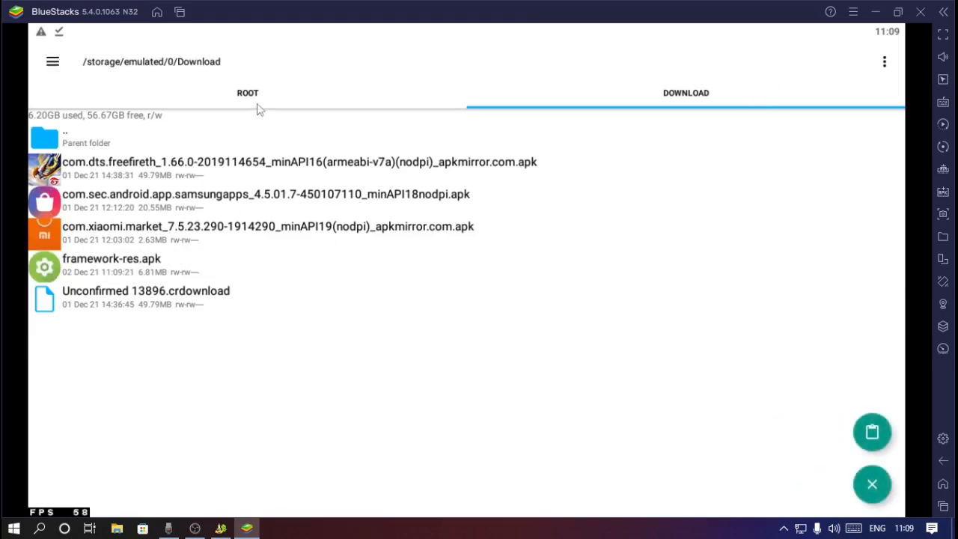
pyautogui.click(247, 93)
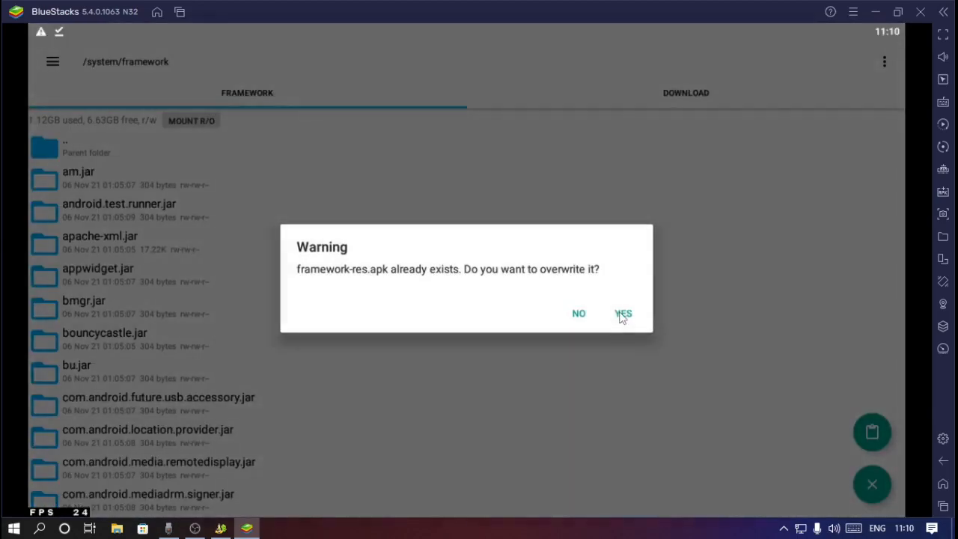
pyautogui.click(623, 314)
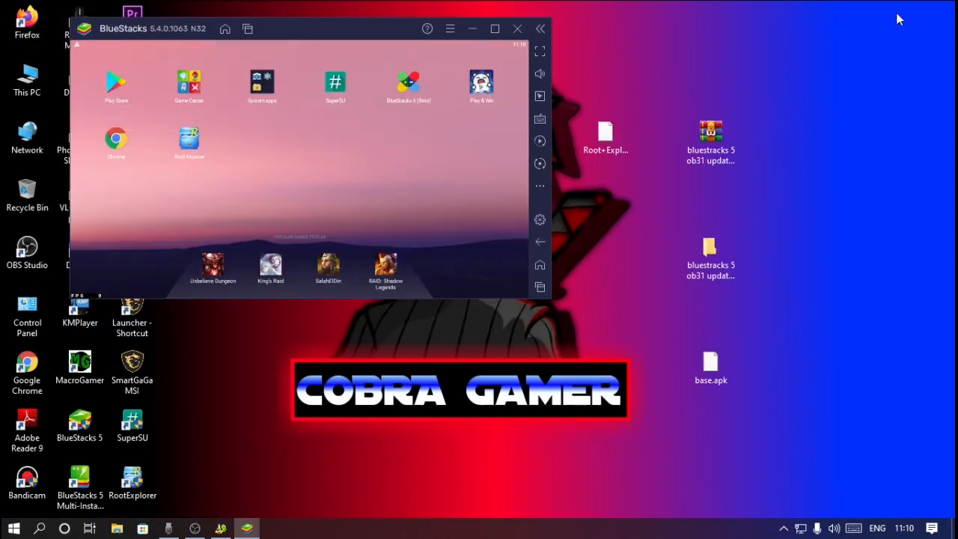
pyautogui.moveTo(480, 186)
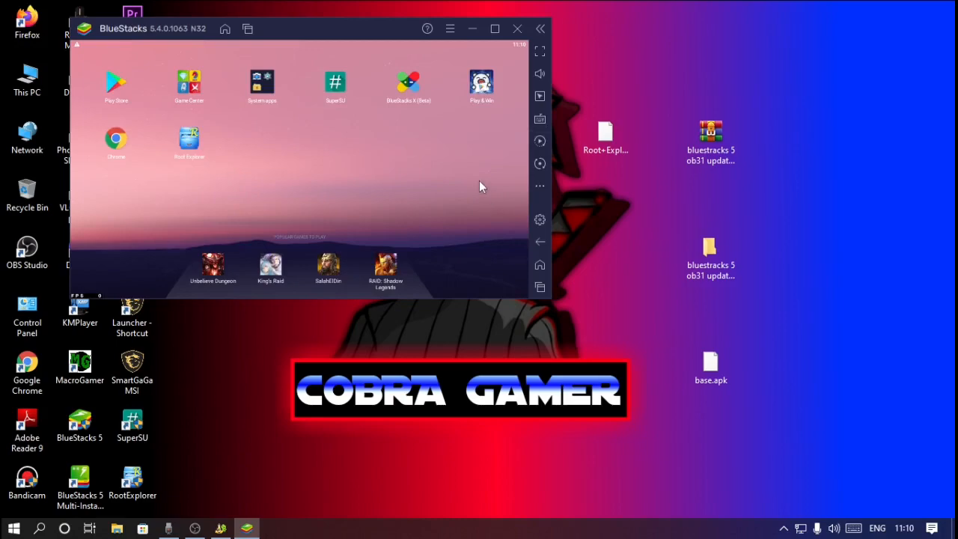
pyautogui.moveTo(538, 219)
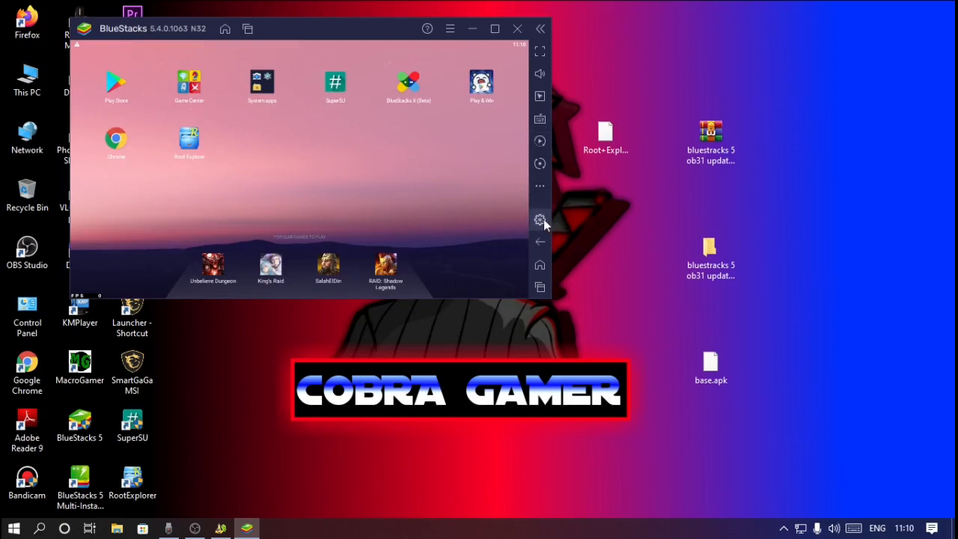
# Enable high frame rate in Performance settings, set the frame rate to 240 and save changes.
pyautogui.click(538, 219)
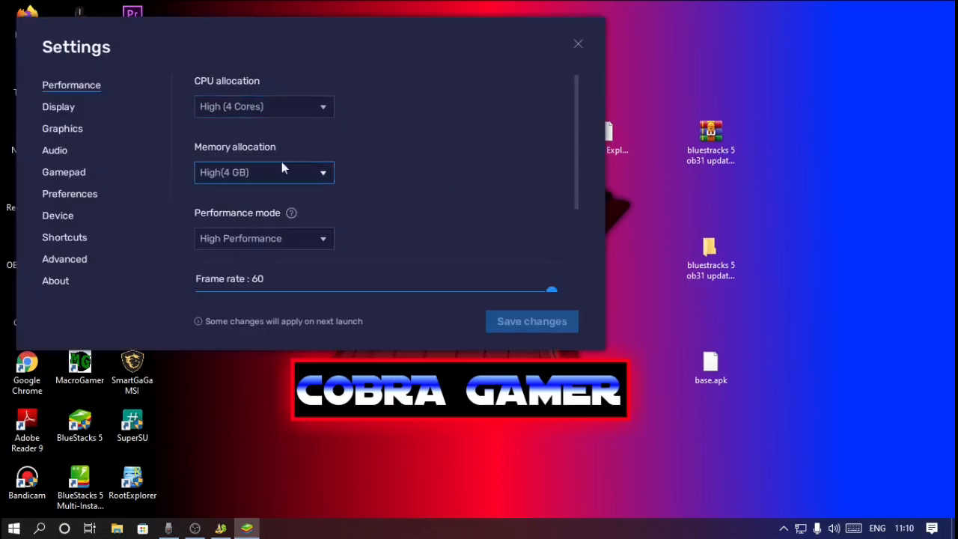
pyautogui.scroll(-3)
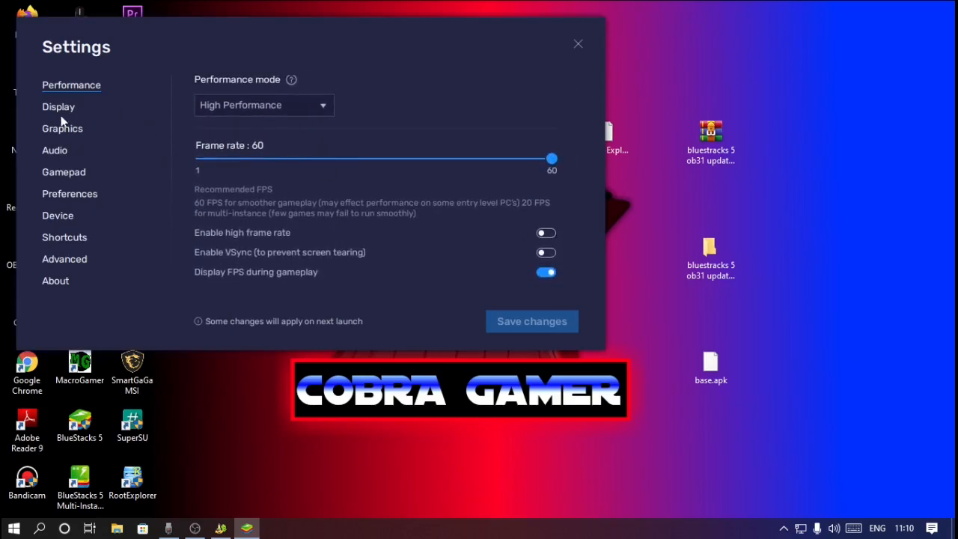
pyautogui.click(545, 232)
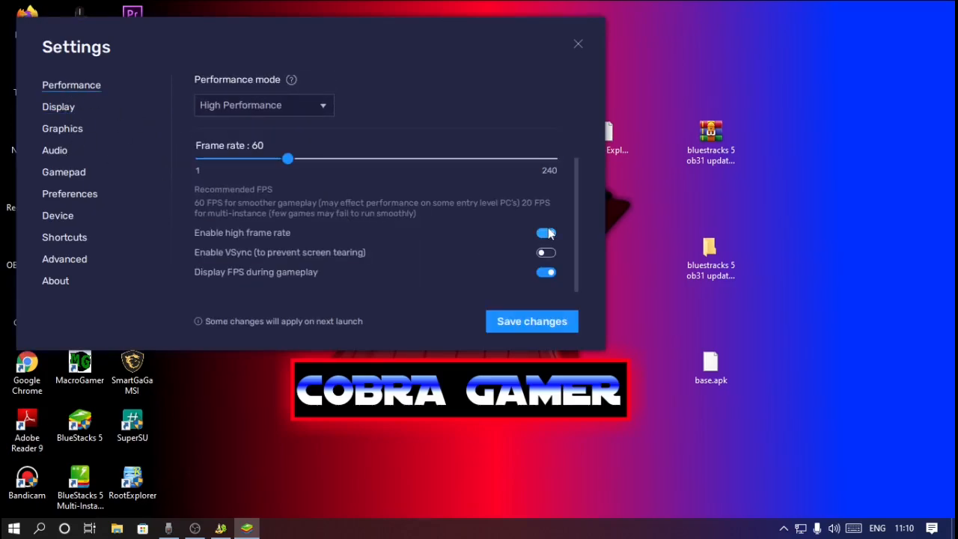
pyautogui.moveTo(288, 159); pyautogui.dragTo(550, 159)
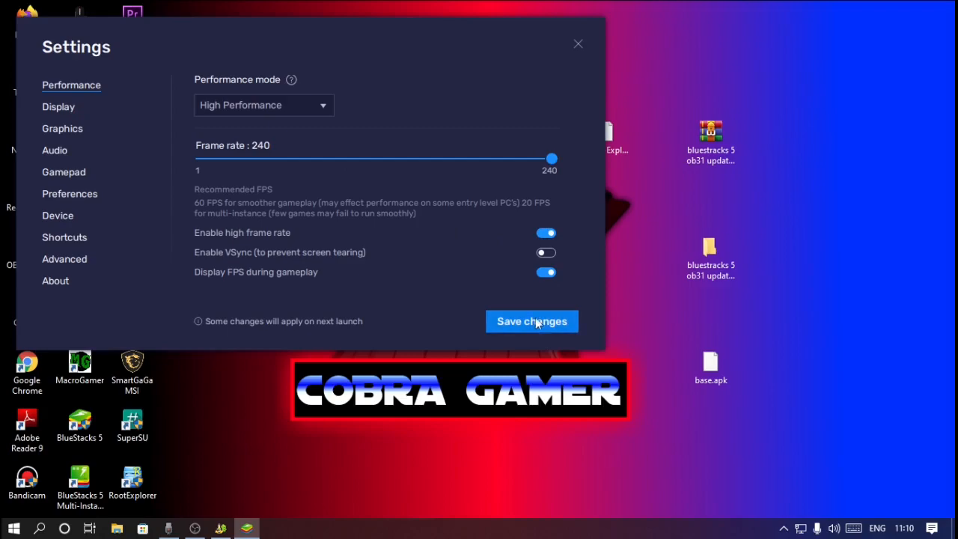
pyautogui.click(531, 320)
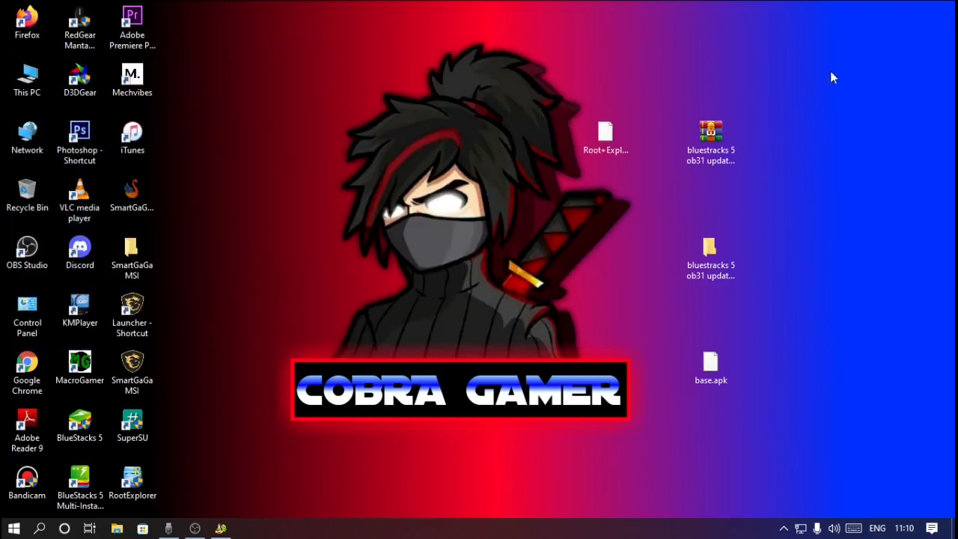
pyautogui.moveTo(404, 280)
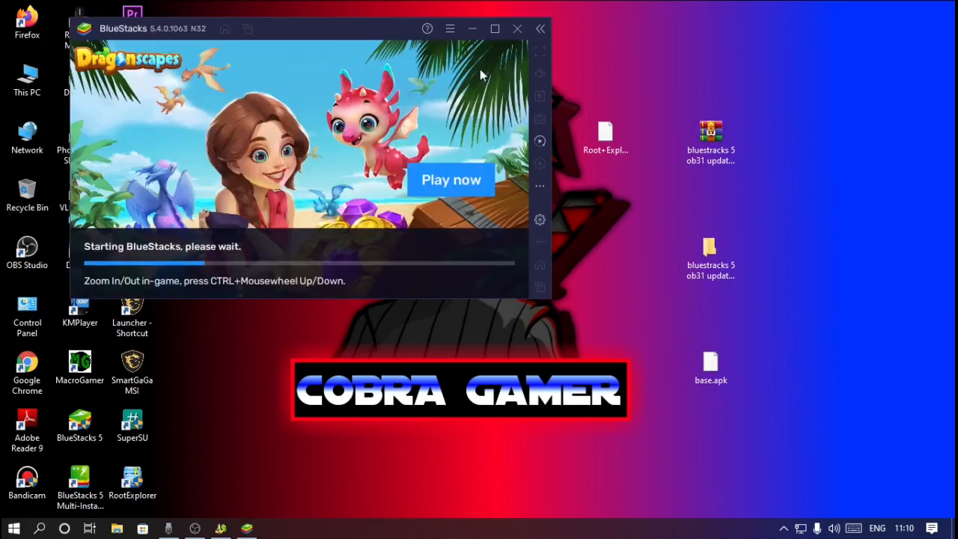
pyautogui.moveTo(407, 293)
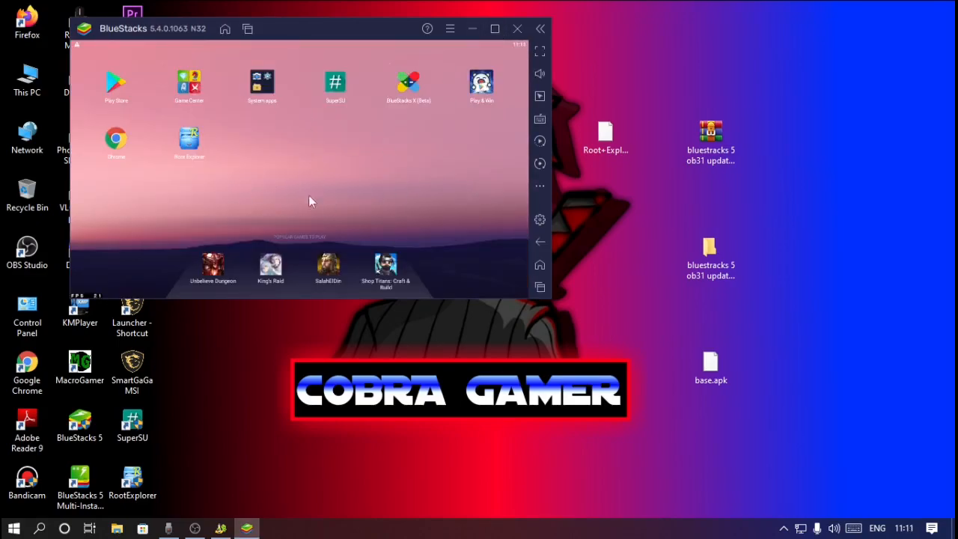
# Let BlueStacks finish restarting until the N32 instance home screen is ready.
pyautogui.click(709, 361)
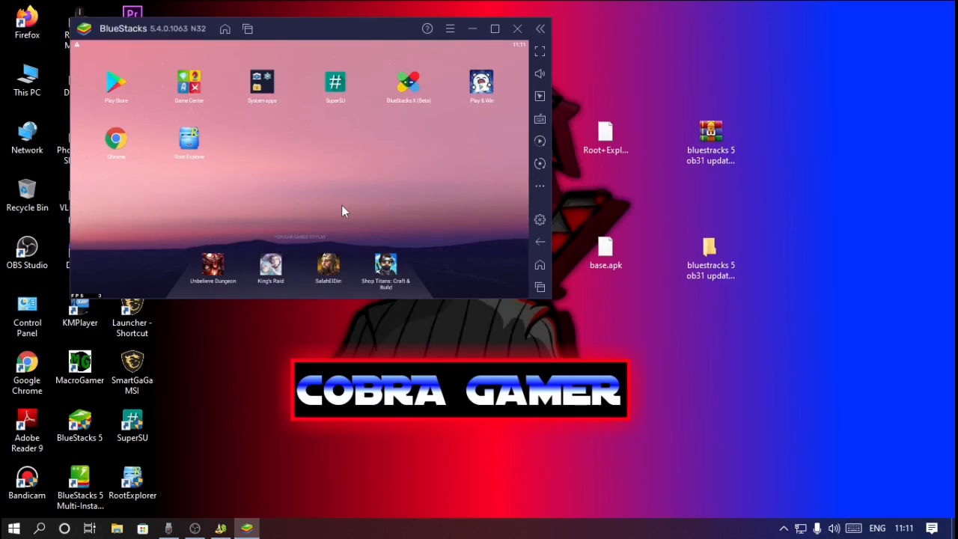
pyautogui.moveTo(244, 214)
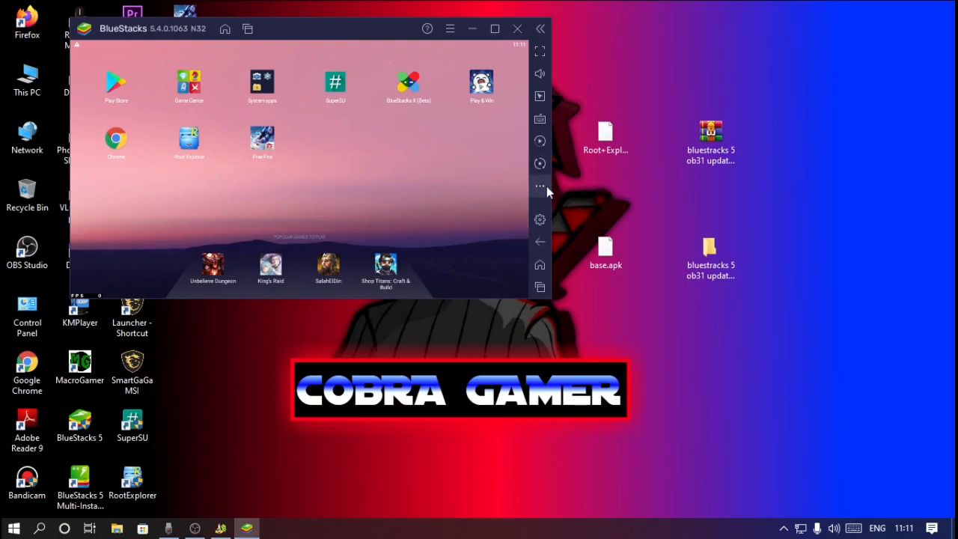
pyautogui.moveTo(222, 93)
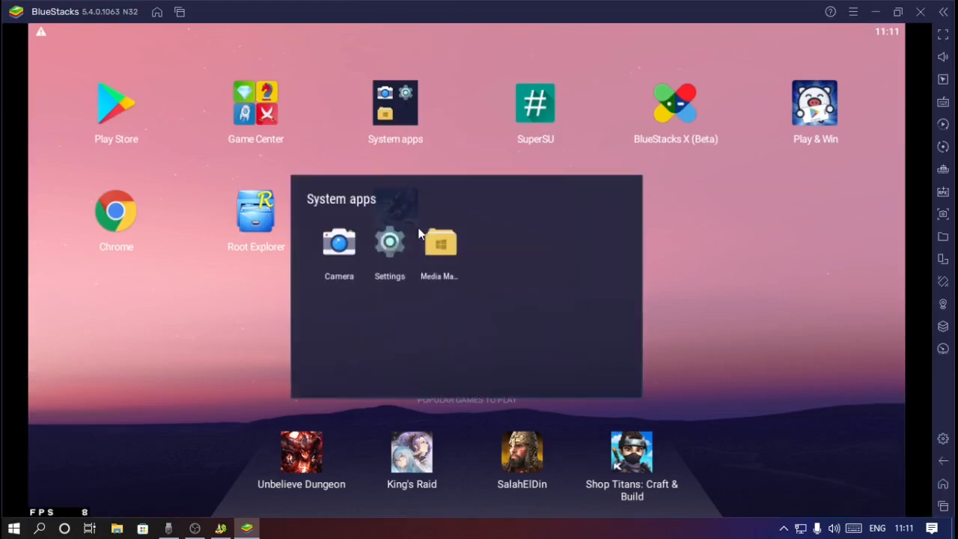
# Disable Google Play Store from the Android app settings.
pyautogui.click(390, 242)
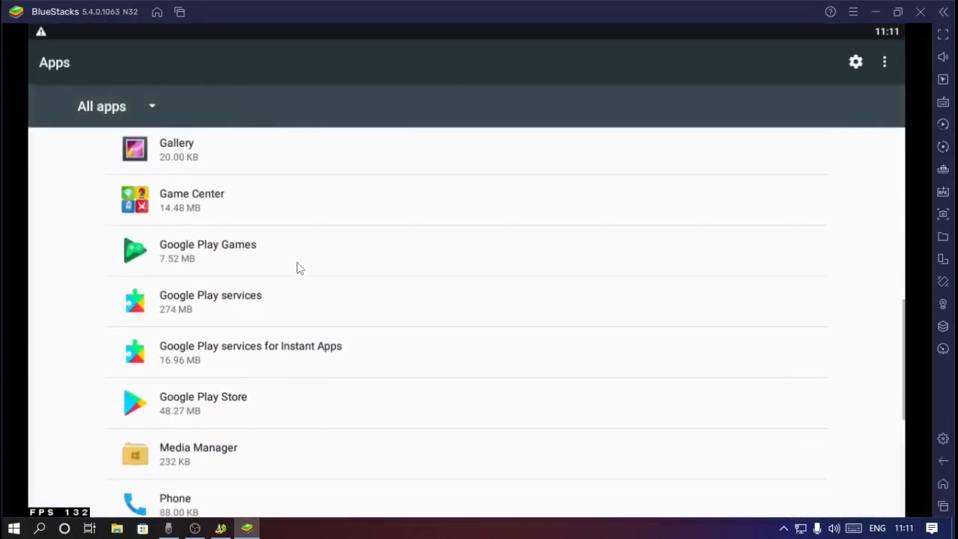
pyautogui.click(210, 303)
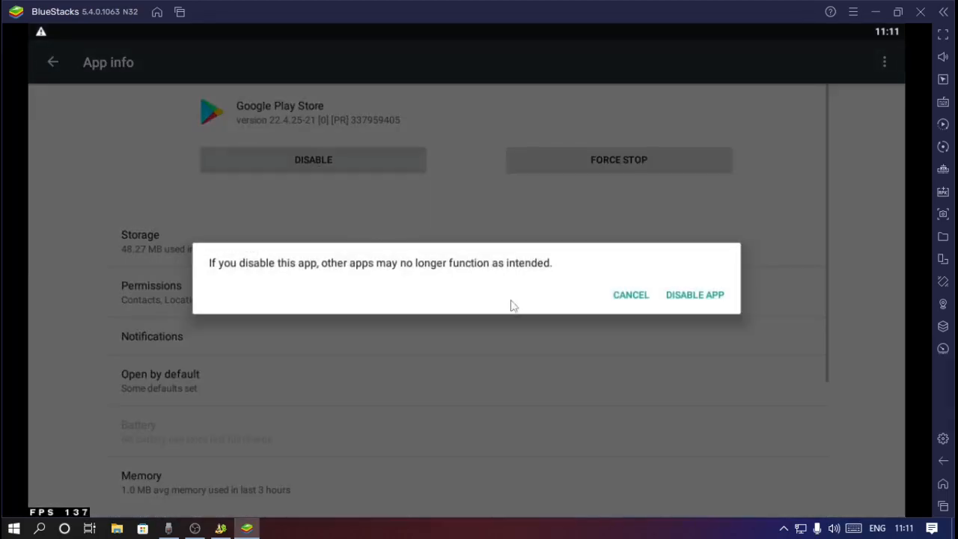
pyautogui.click(694, 293)
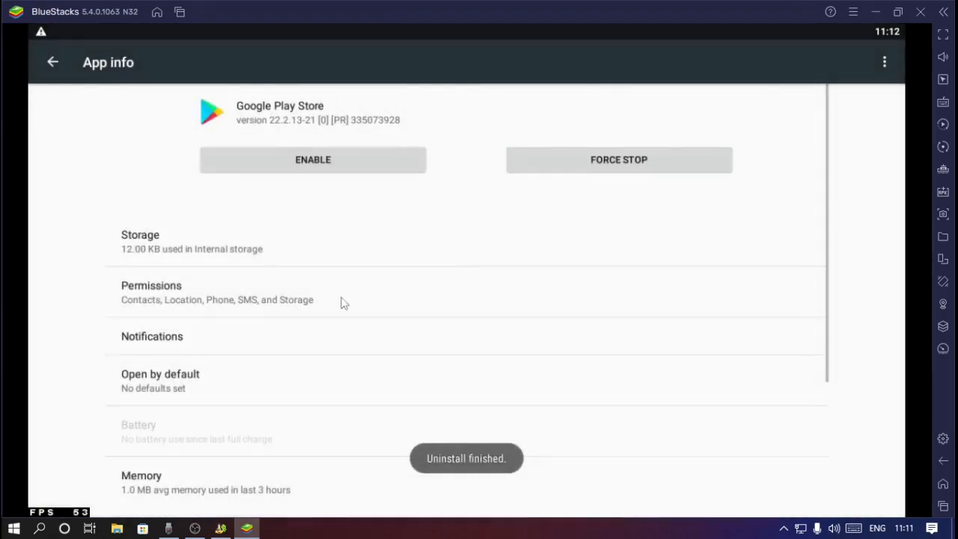
# Uninstall updates for Google Play services for Instant Apps, reverting it to factory.
pyautogui.click(51, 62)
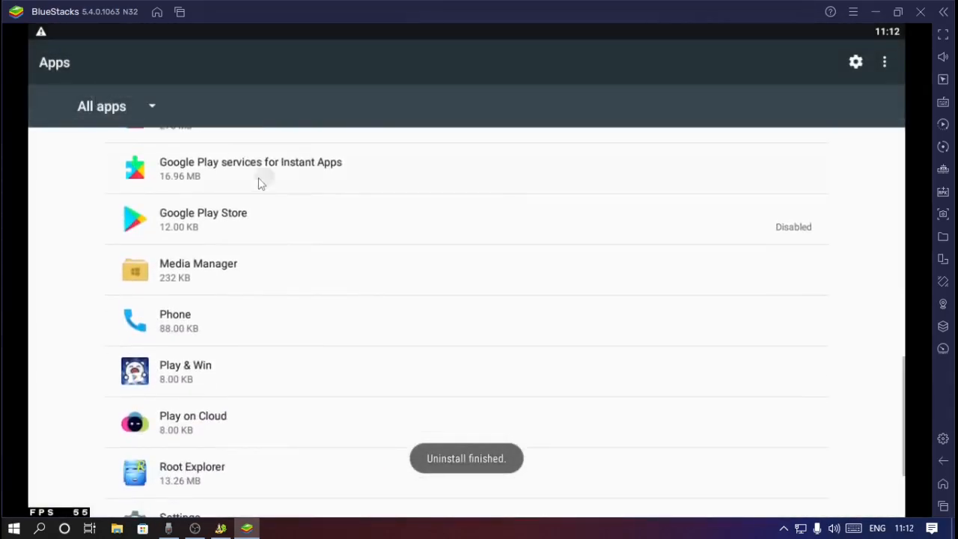
pyautogui.click(250, 168)
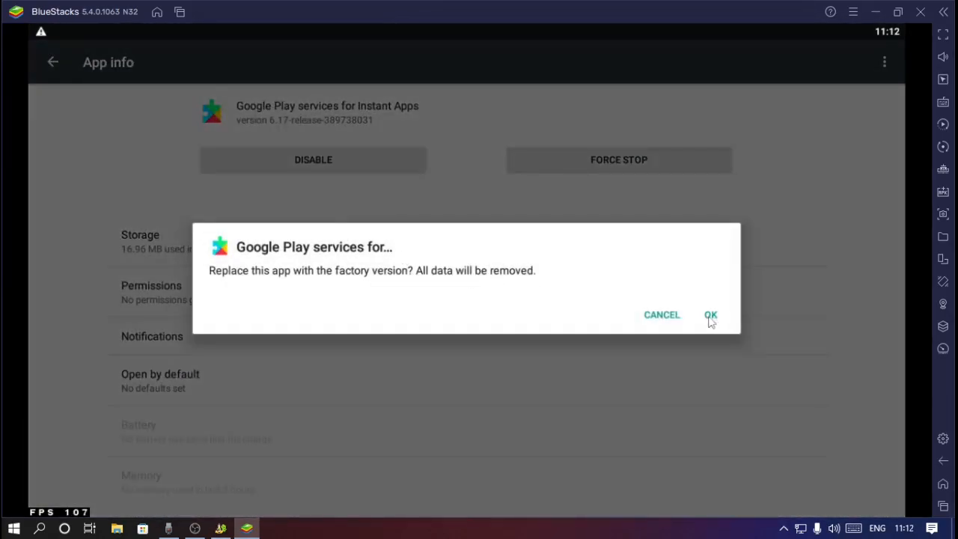
pyautogui.click(708, 314)
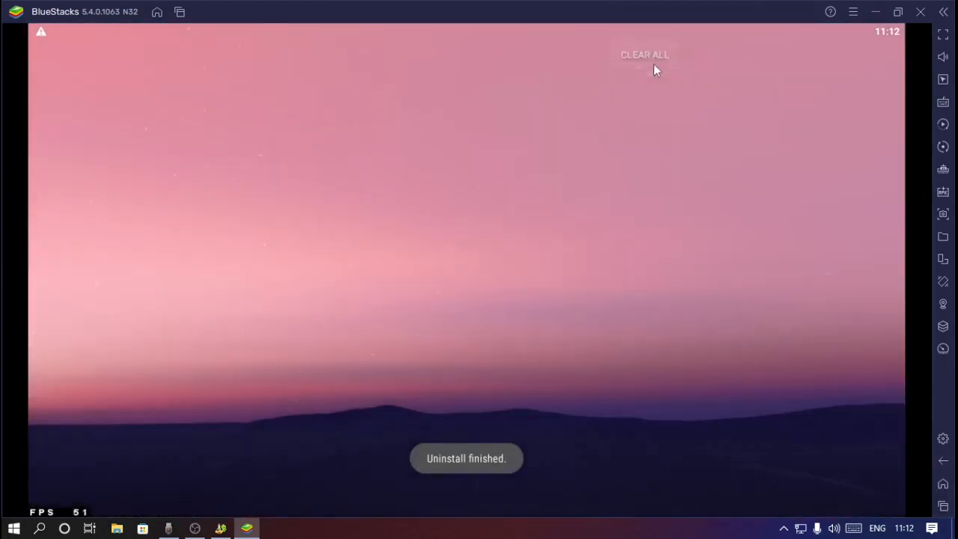
# Launch Free Fire from the home screen so its sign-in screen appears.
pyautogui.rightClick(256, 197)
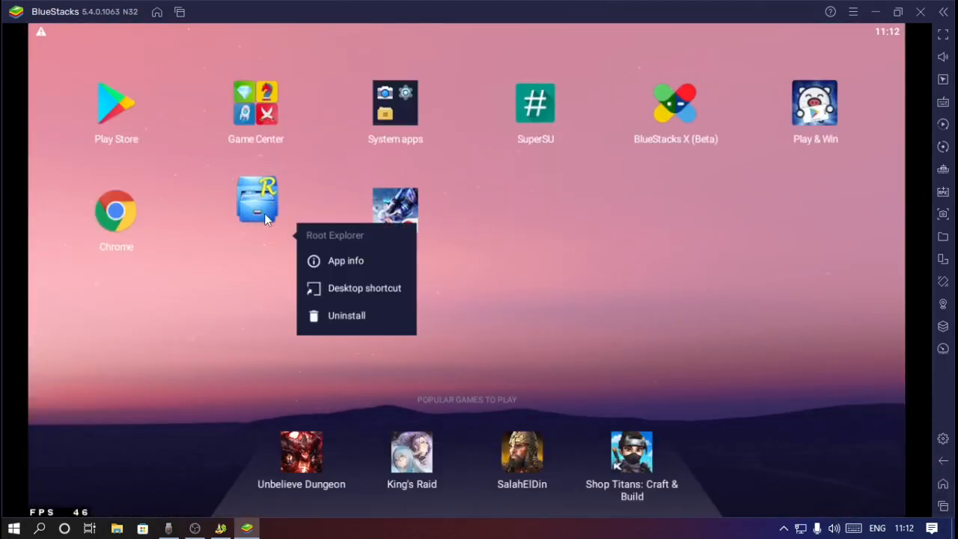
pyautogui.click(346, 314)
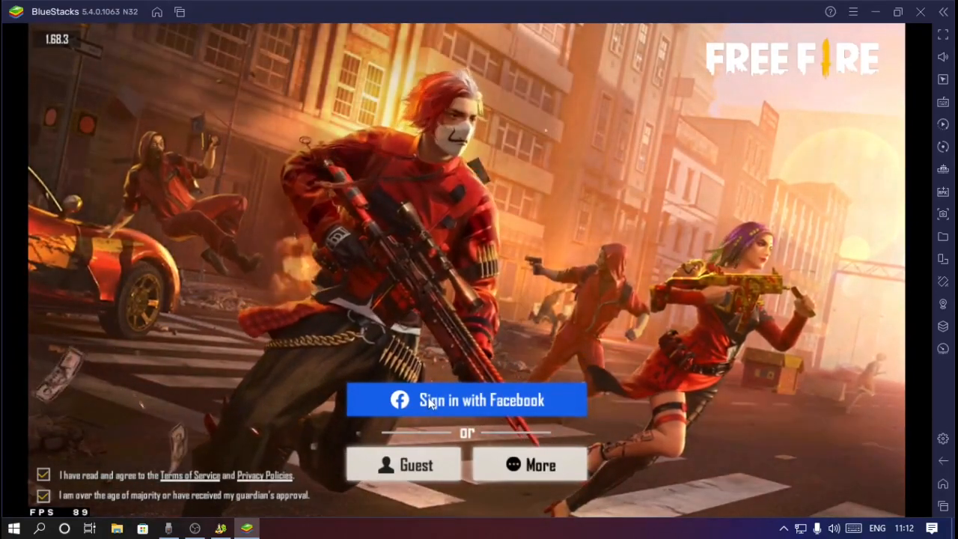
# Enter Free Fire as a guest, dismiss the Heist Royale ad and start the Costume/Collection Pack download.
pyautogui.click(470, 399)
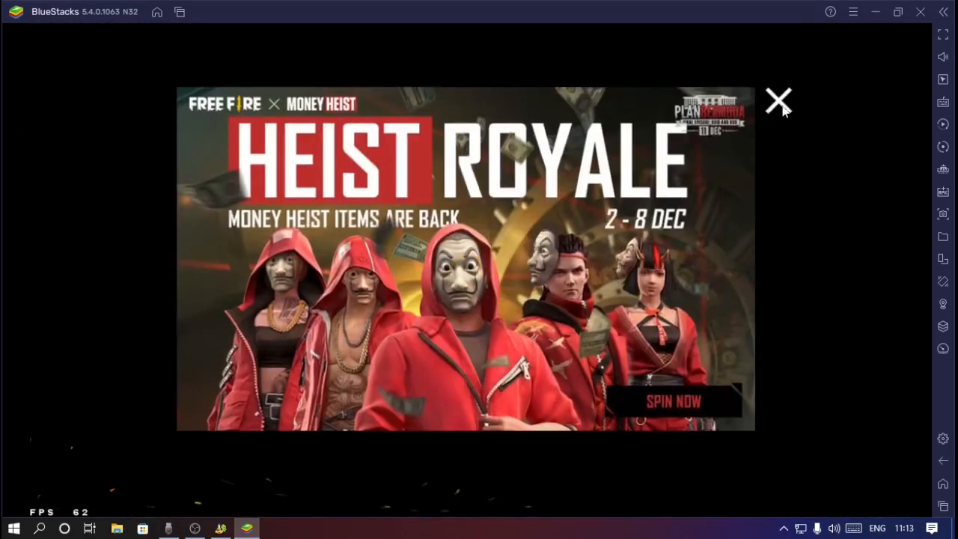
pyautogui.click(778, 102)
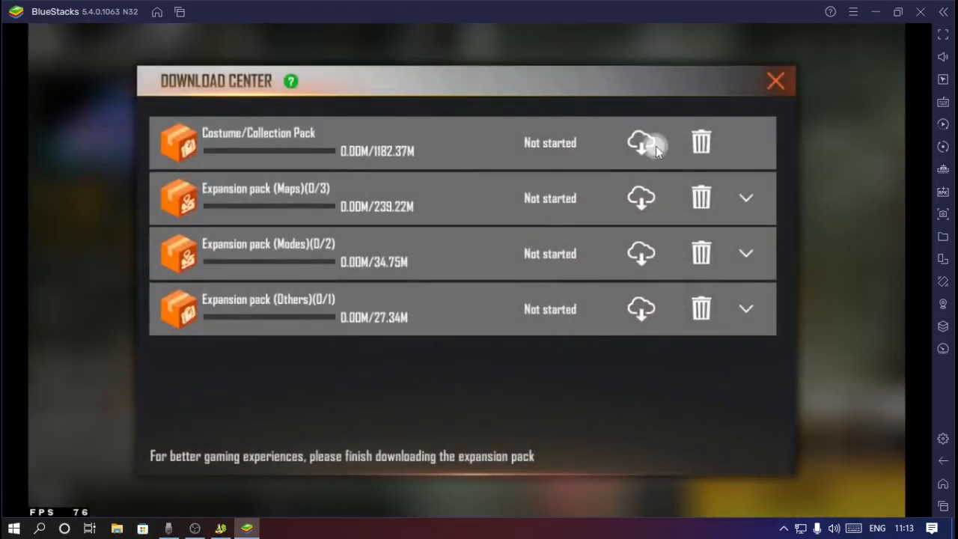
pyautogui.click(640, 142)
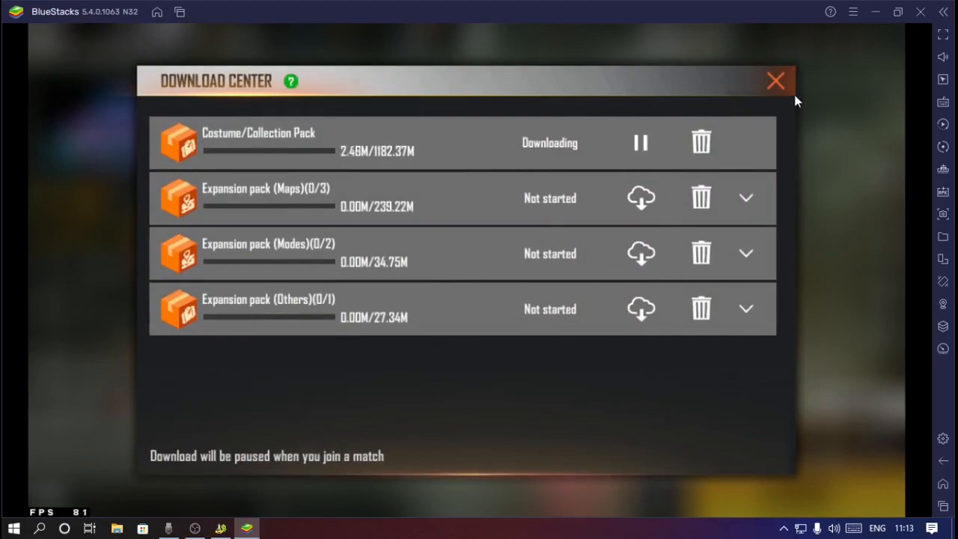
# Close the Download Center and reach the Free Fire lobby.
pyautogui.click(775, 78)
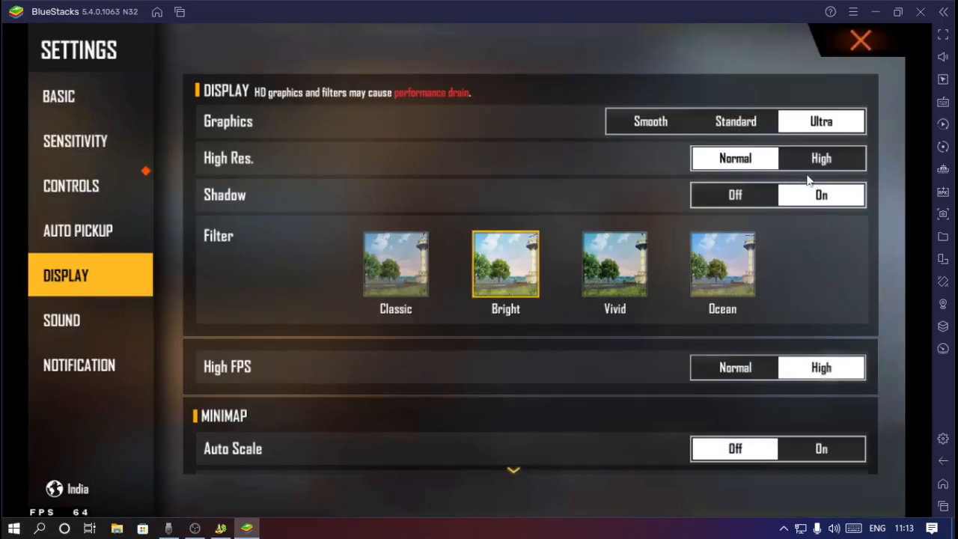
pyautogui.click(859, 41)
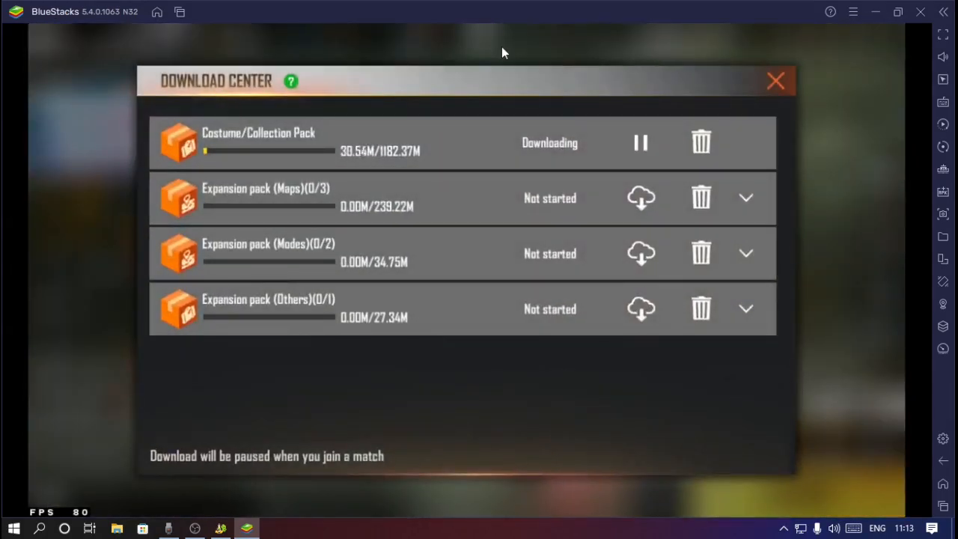
pyautogui.click(775, 79)
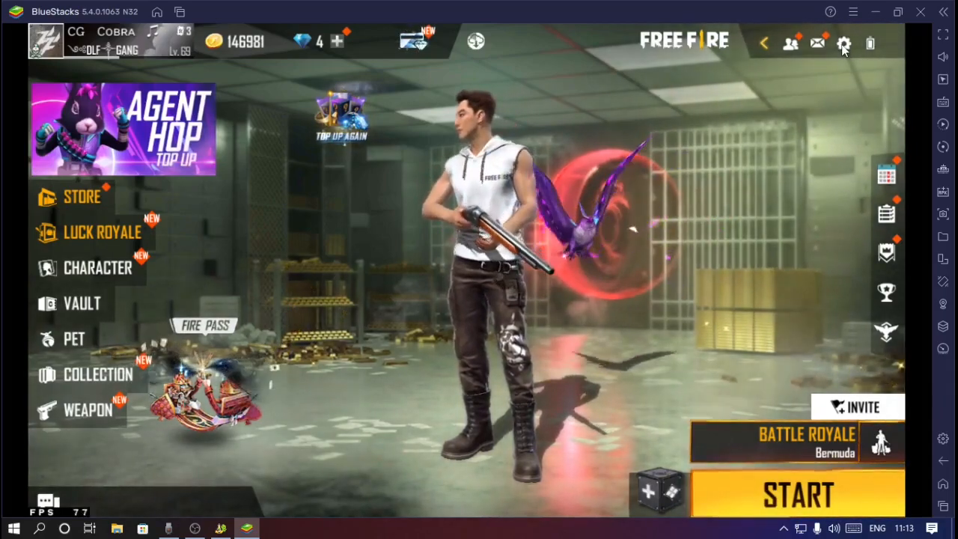
# Adjust the on-screen button size in Free Fire's Custom HUD editor.
pyautogui.click(841, 42)
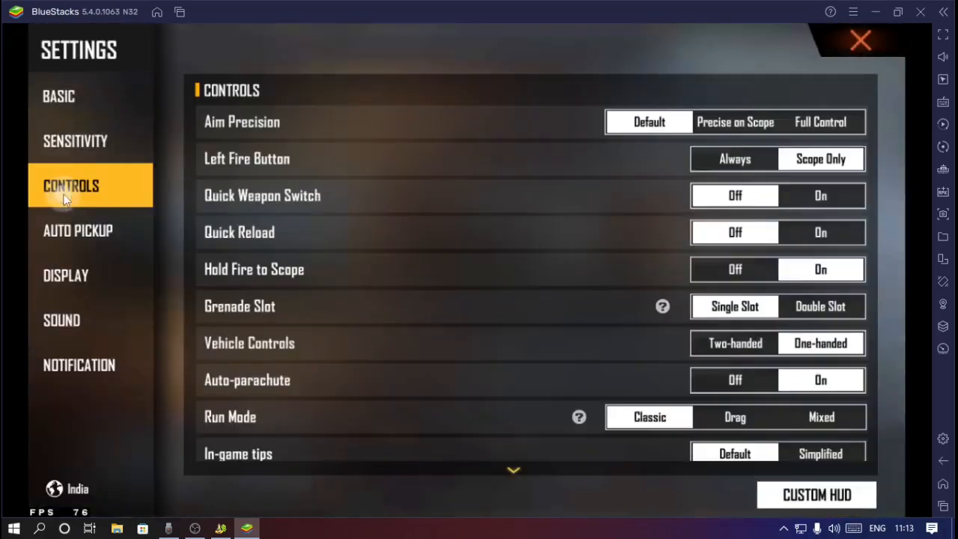
pyautogui.click(858, 42)
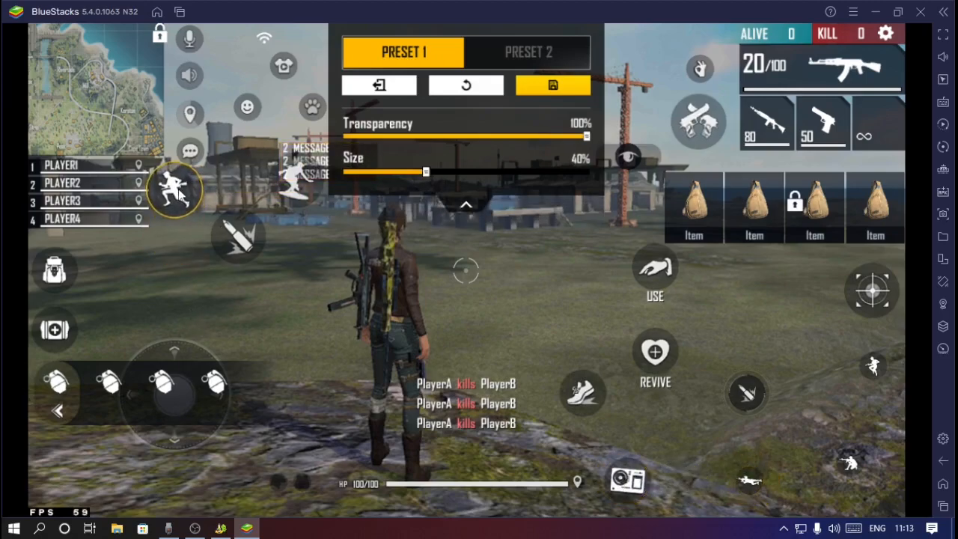
pyautogui.moveTo(422, 173); pyautogui.dragTo(345, 172)
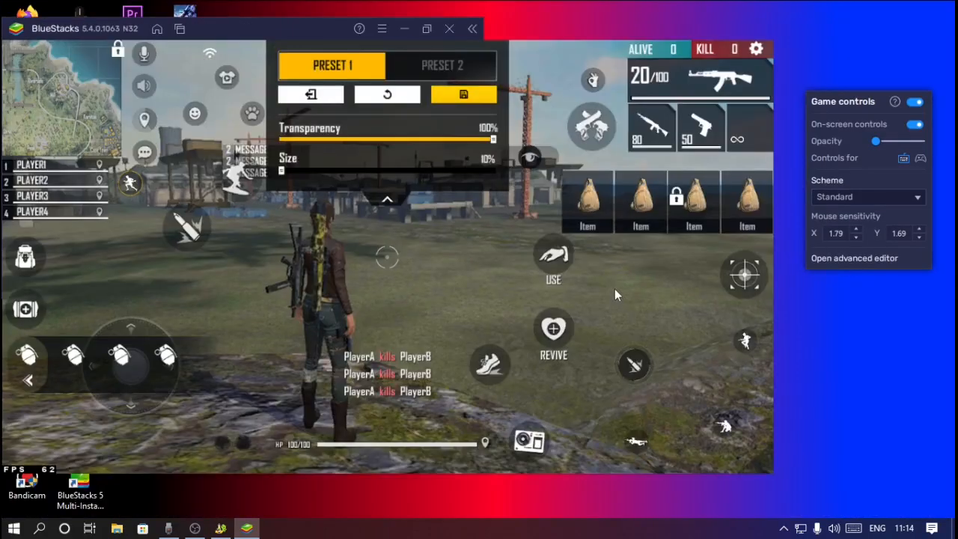
# Edit the BlueStacks key mapping in the advanced editor and save Preset 1.
pyautogui.click(855, 257)
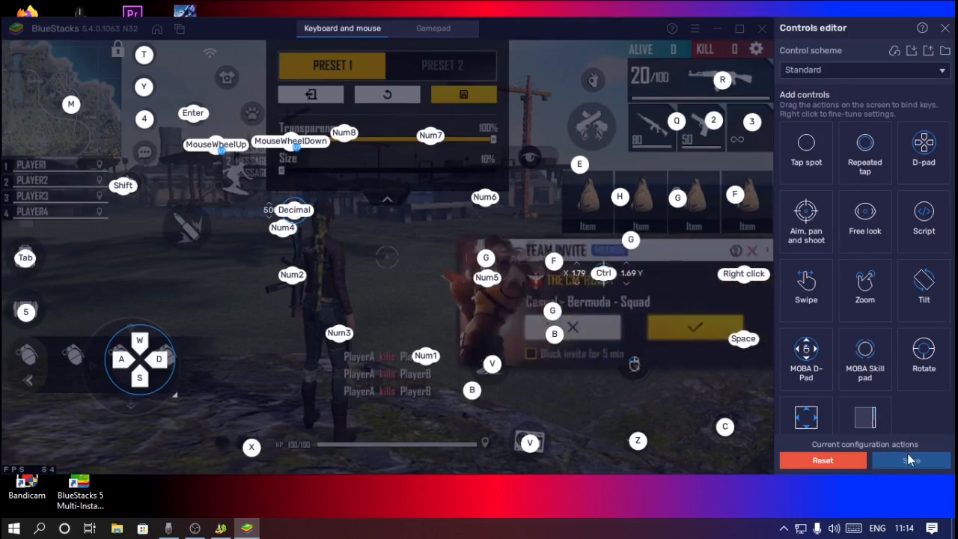
pyautogui.click(910, 461)
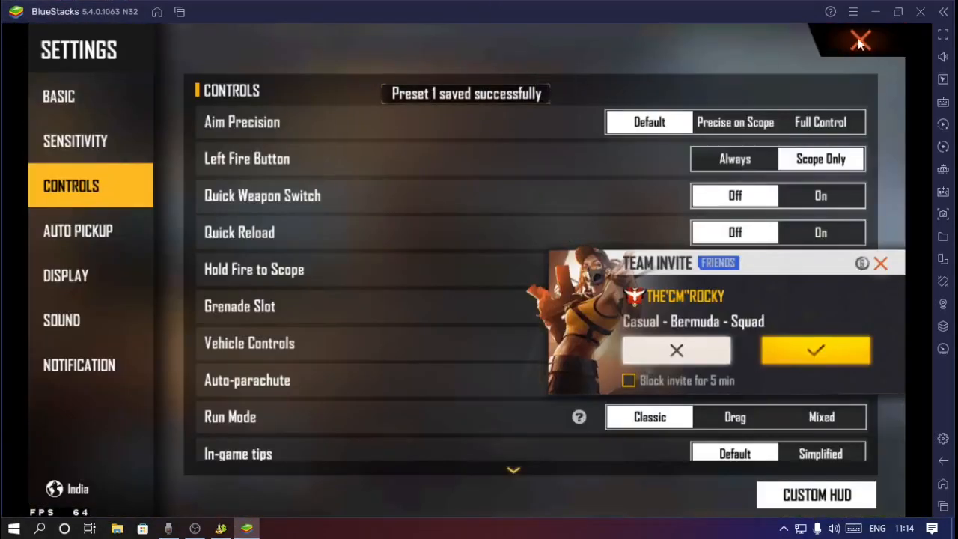